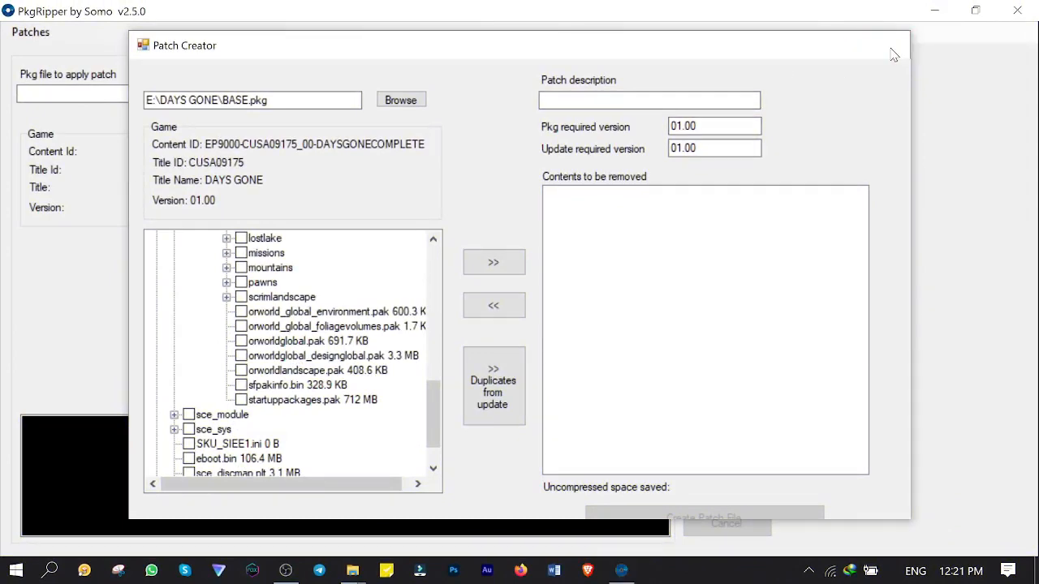
Step: Download PkgRipper.exe and DotNetZip.dll from release v2.5.0, then go to the PS4-Fake-PKG-Tools-3.87 repository
click(399, 100)
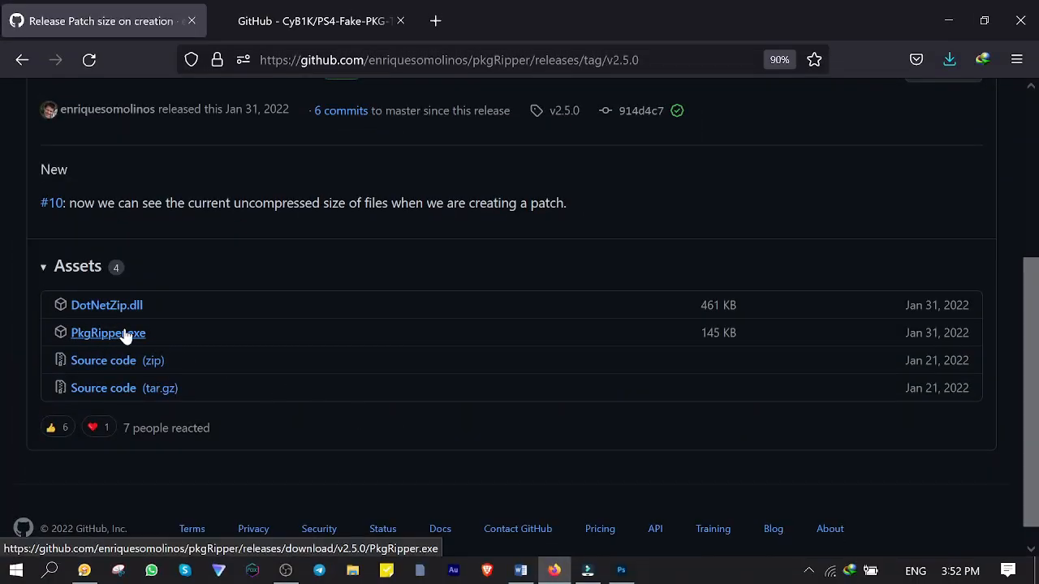
mouse_move(110, 333)
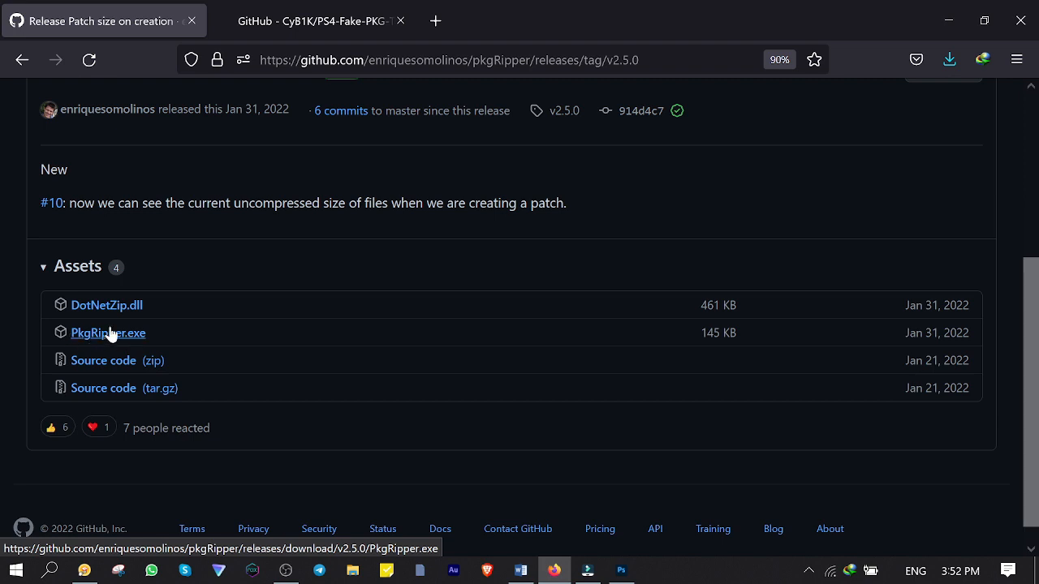
mouse_move(107, 305)
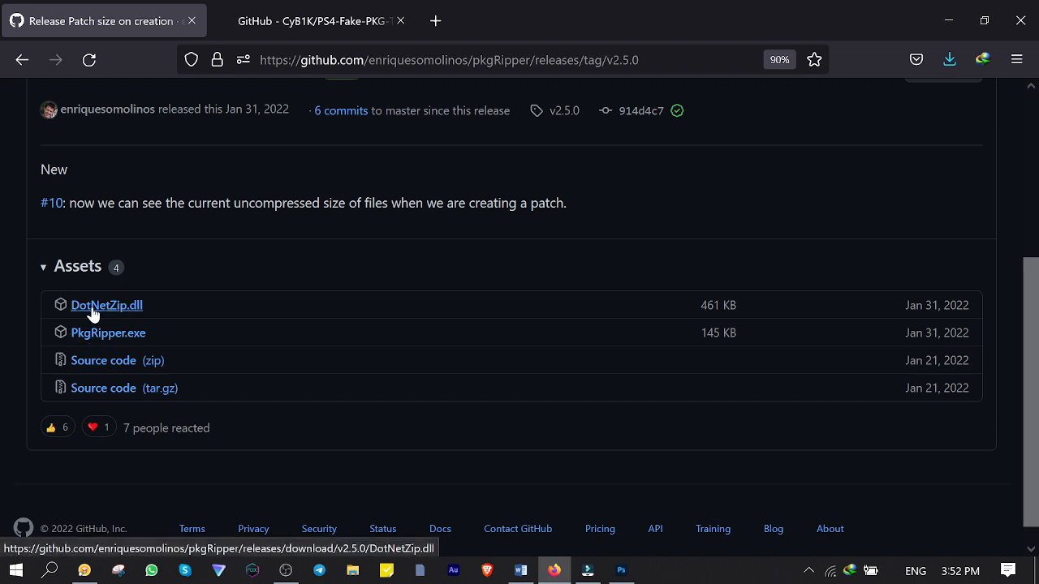
click(312, 20)
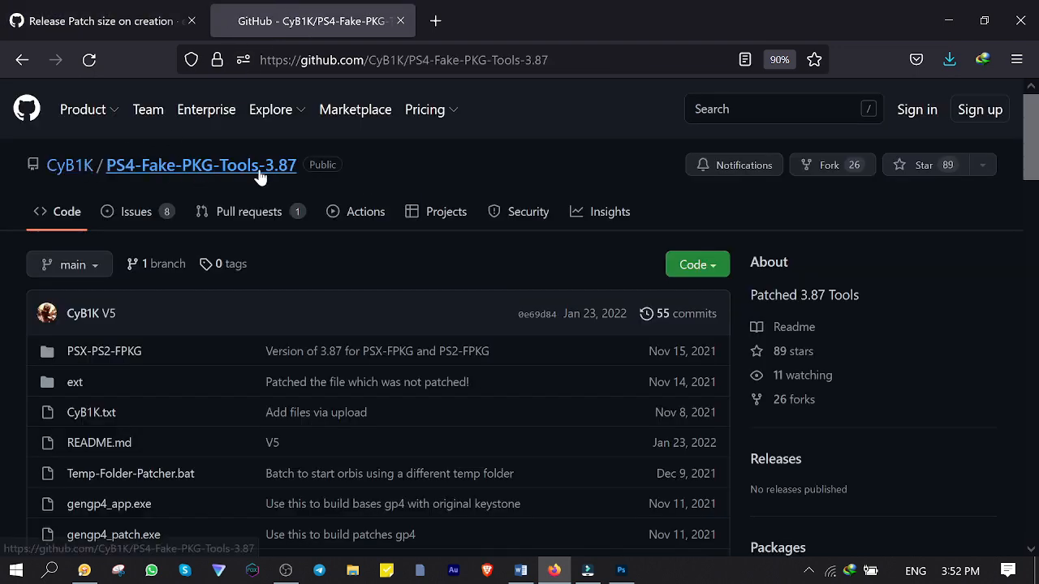
click(697, 265)
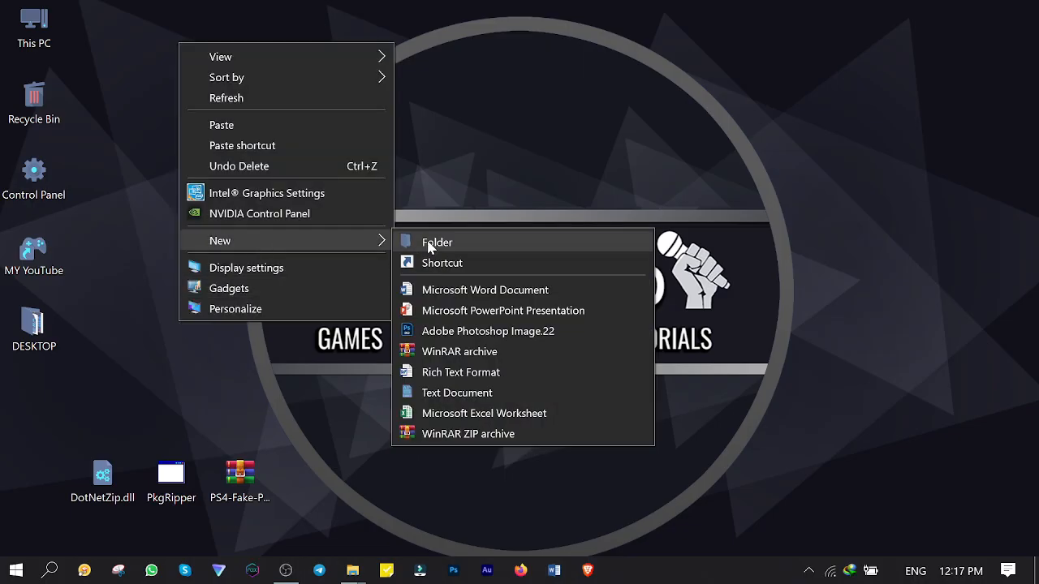
Step: Create a desktop PS4 folder with PkgRipper, DotNetZip.dll and the extracted fake PKG tools, and launch PkgRipper
click(436, 241)
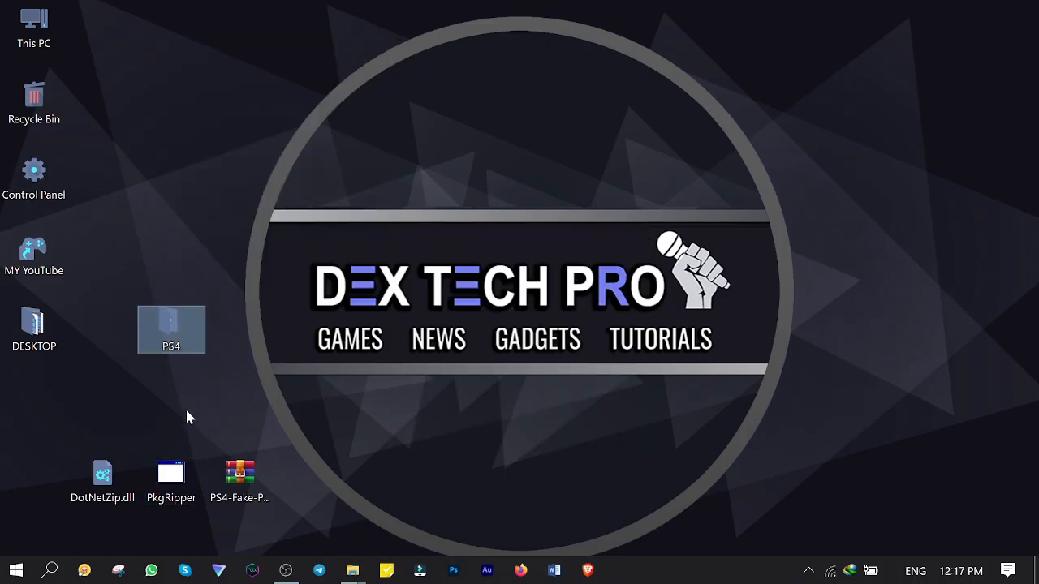
double_click(172, 328)
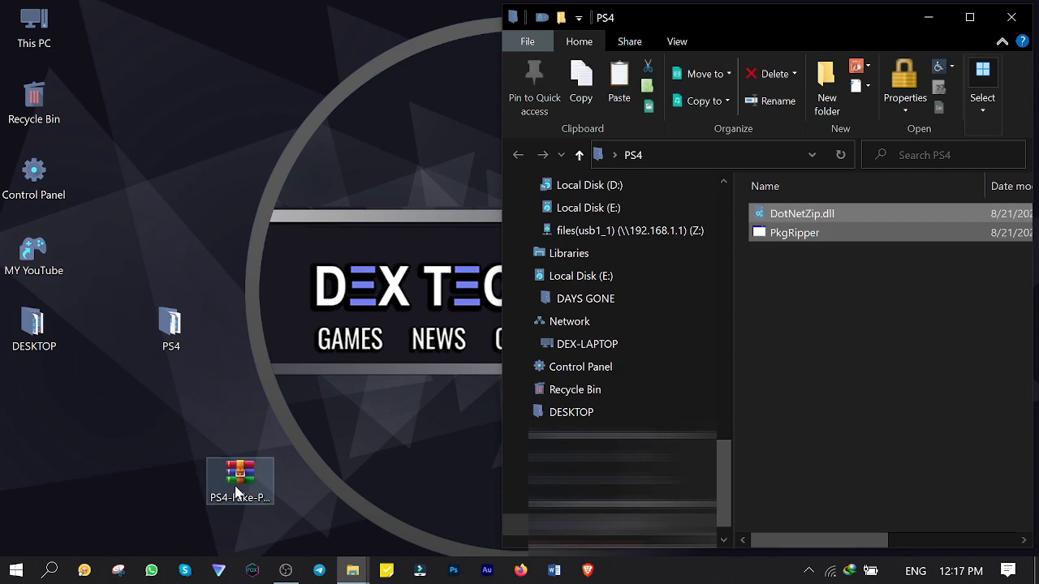
double_click(240, 480)
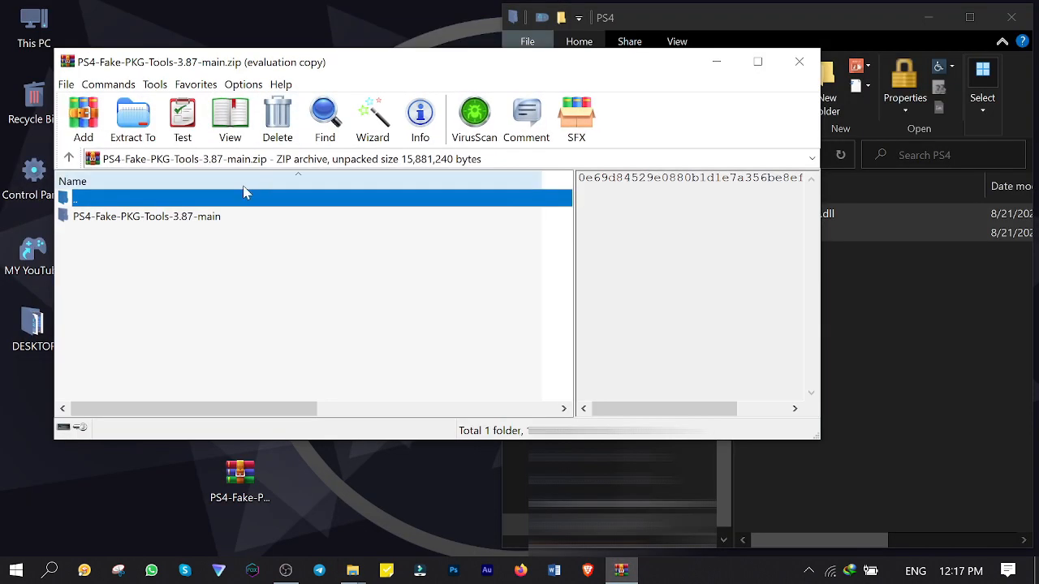
double_click(146, 216)
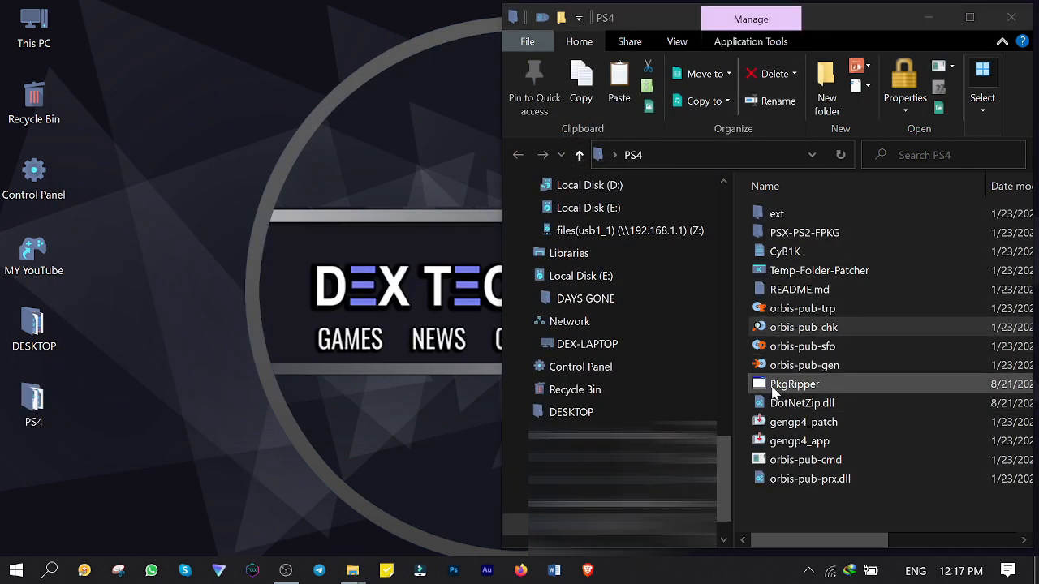
double_click(795, 383)
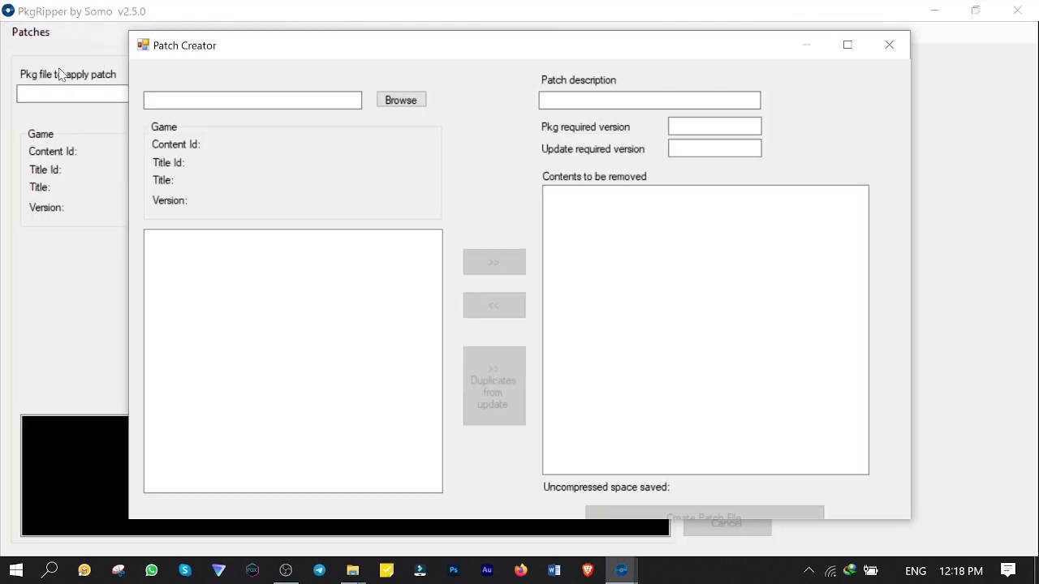
Step: Load E:\DAYS GONE\BASE.pkg (CUSA09175, version 01.00) into the Patch Creator
click(399, 101)
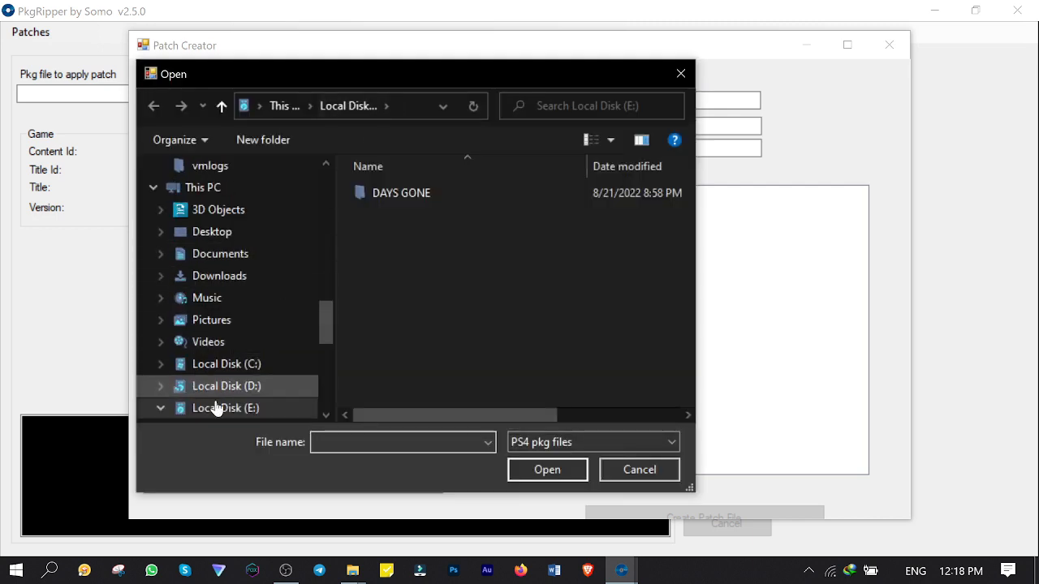
click(226, 407)
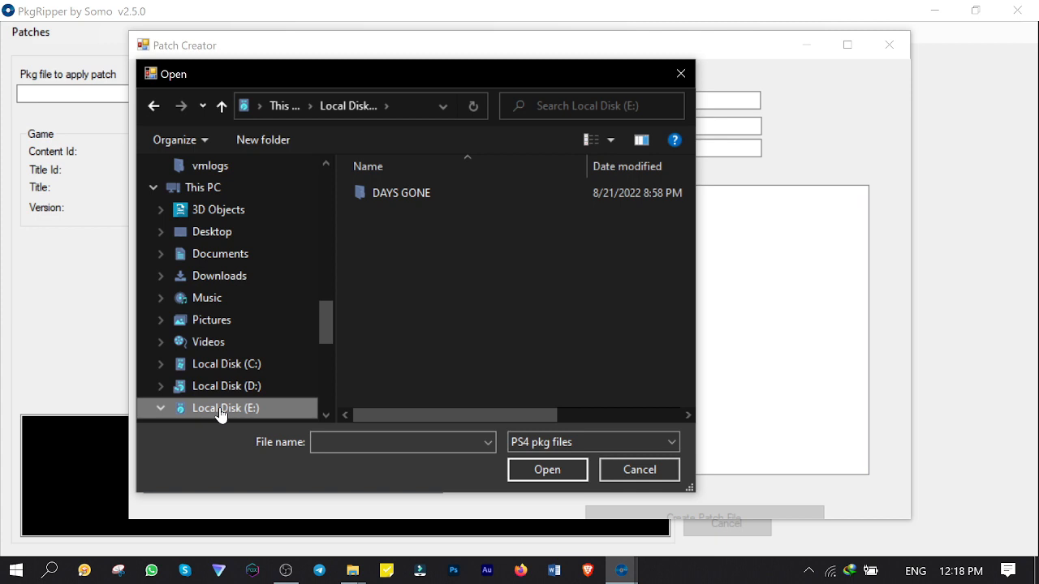
click(401, 191)
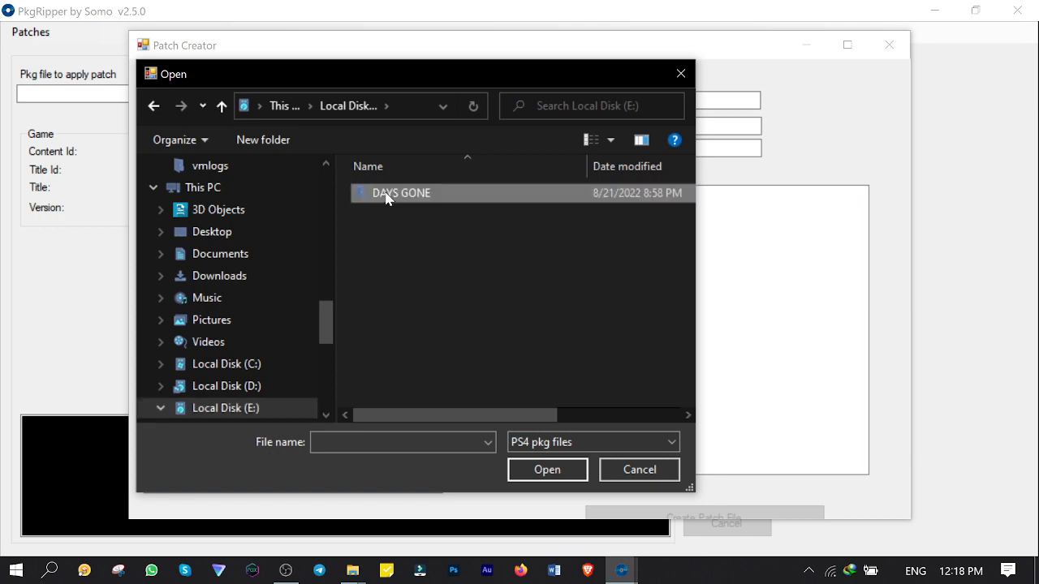
double_click(401, 191)
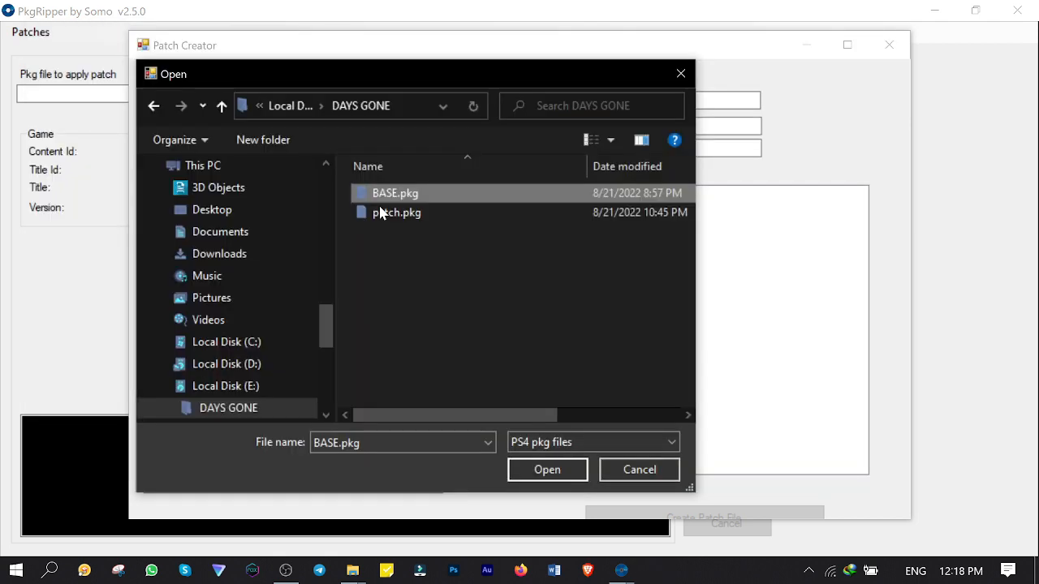
click(547, 469)
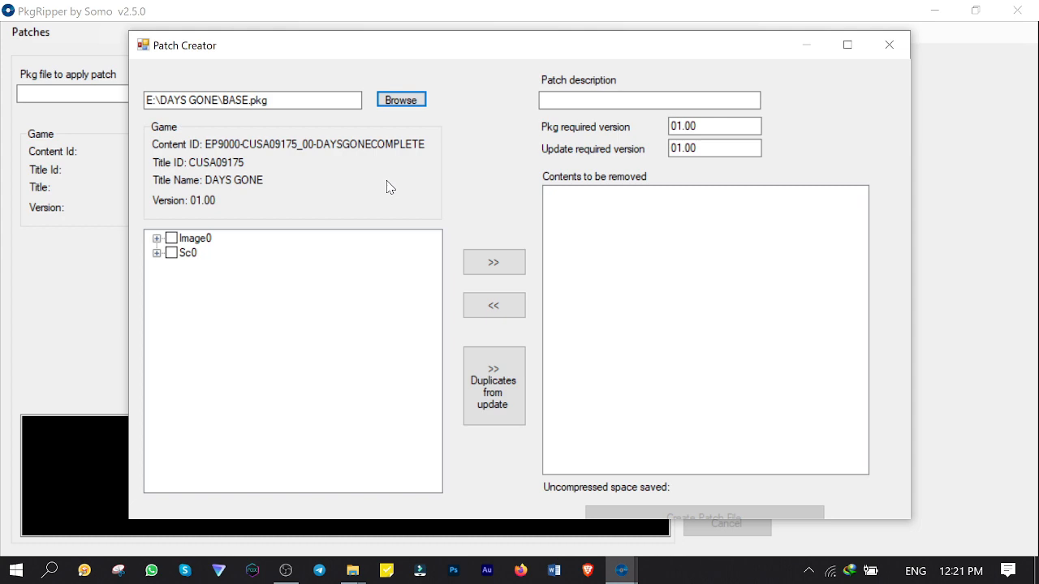
Step: Create a patch removing content duplicated from update 01.51, saving 22222.52 MB, after reviewing the Image0 tree
click(399, 99)
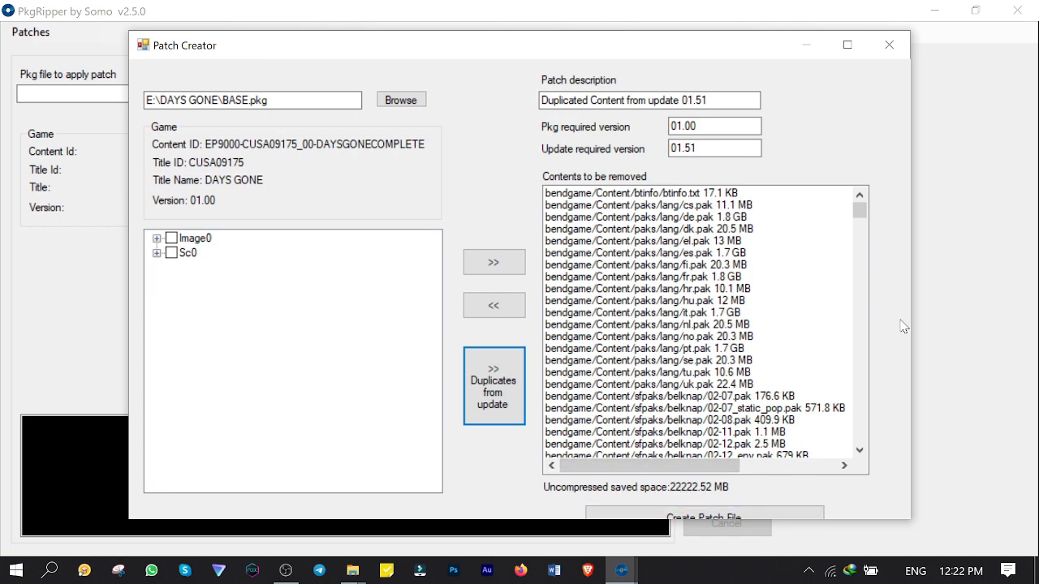
scroll(down, 3)
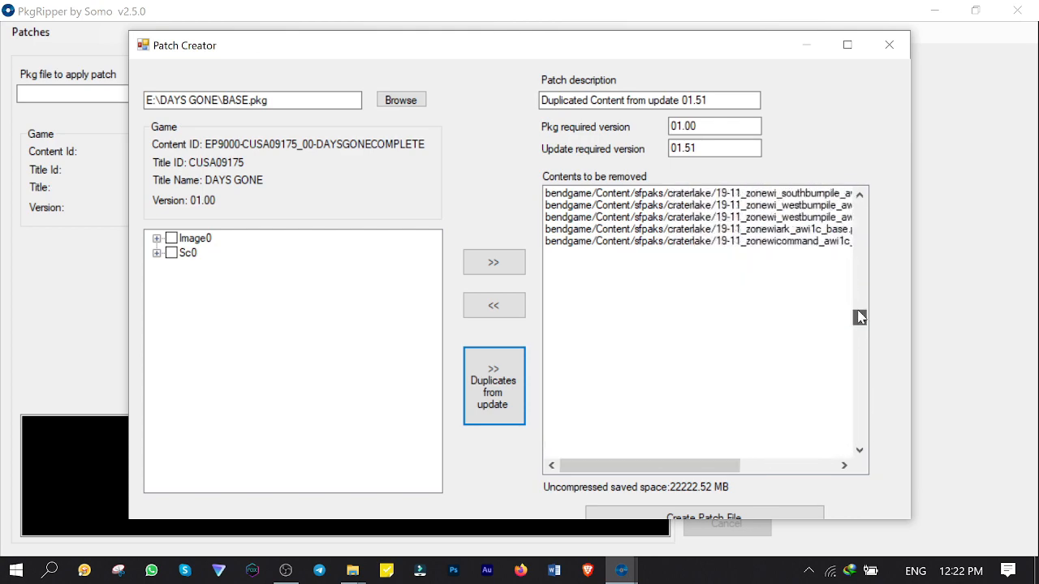
click(158, 237)
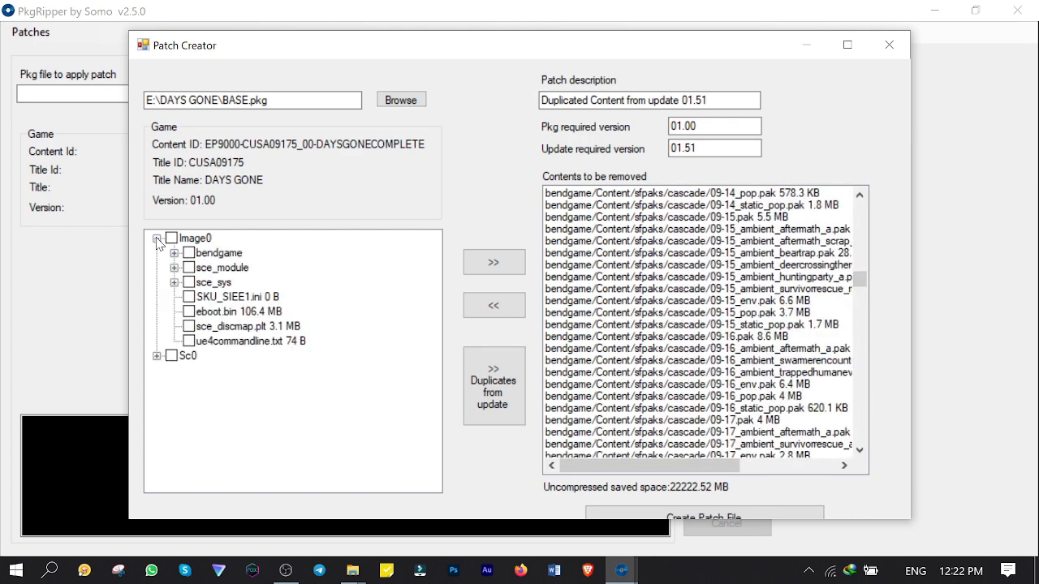
click(175, 253)
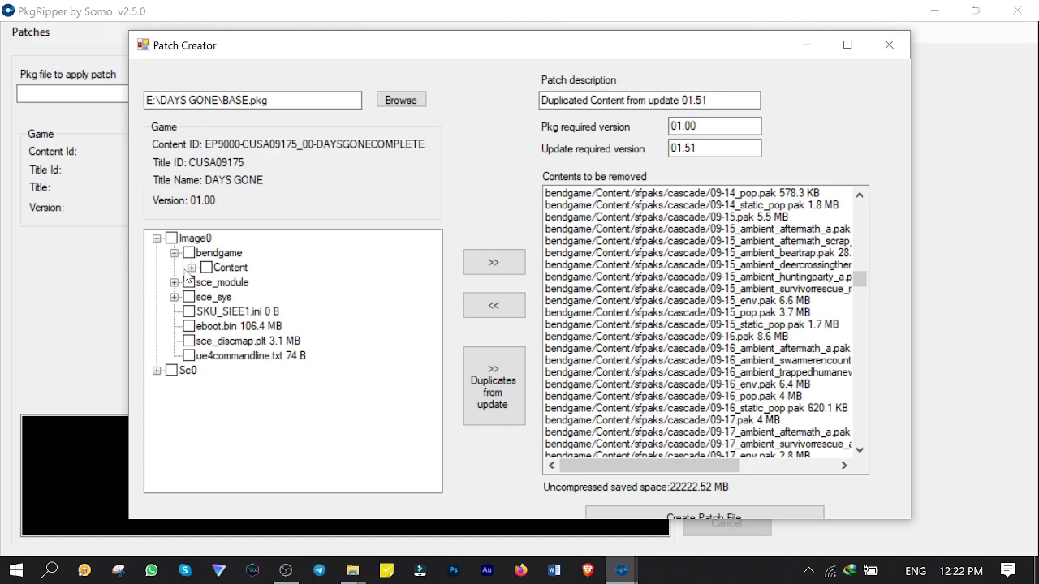
click(193, 266)
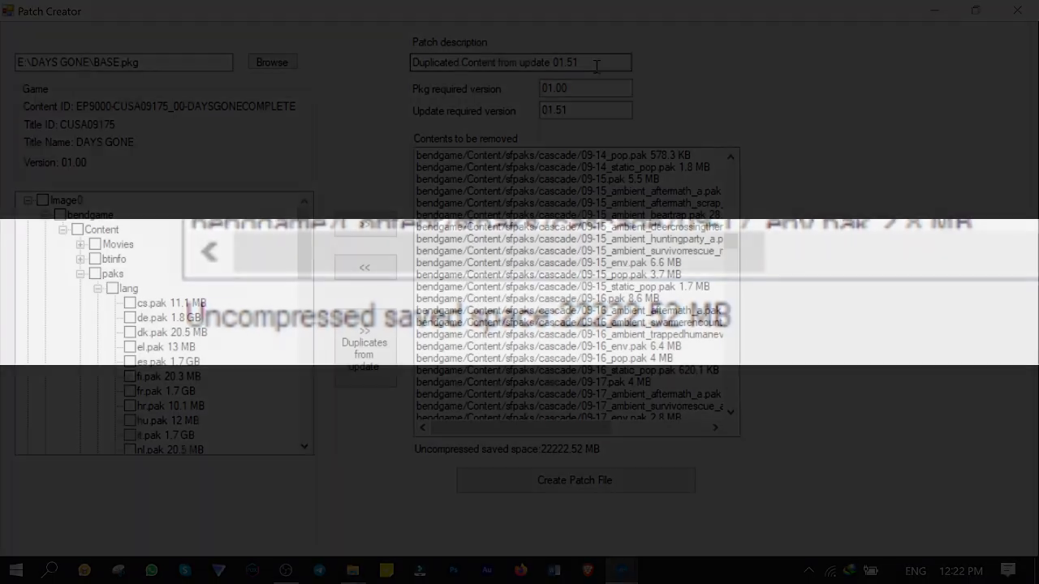
click(574, 480)
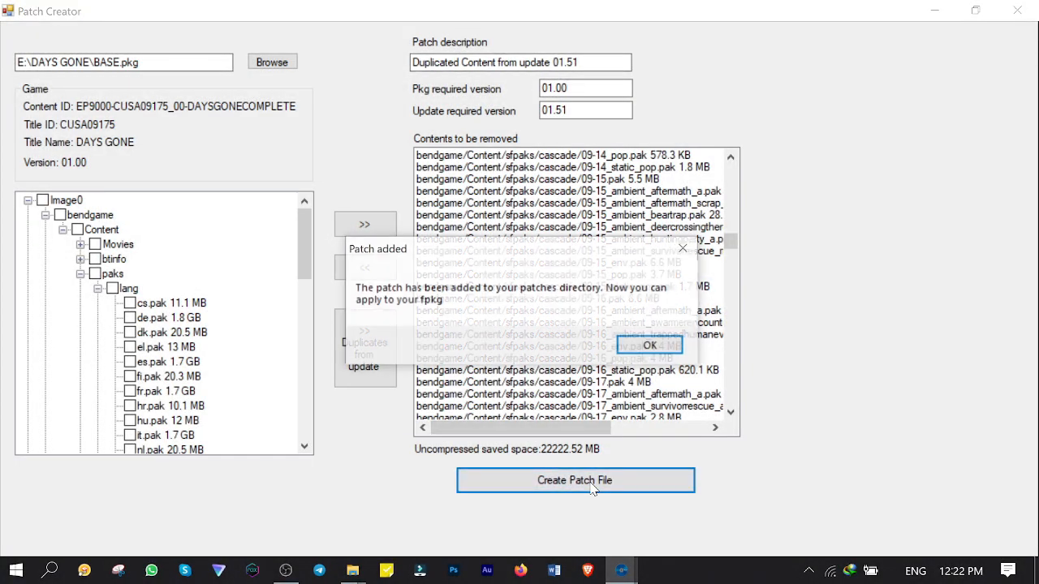
click(646, 344)
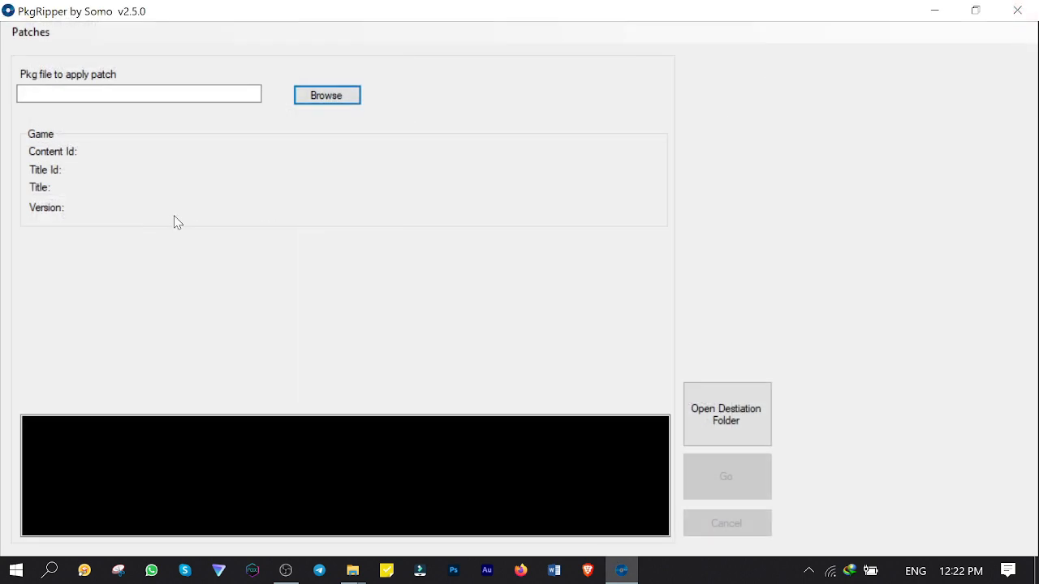
mouse_move(326, 94)
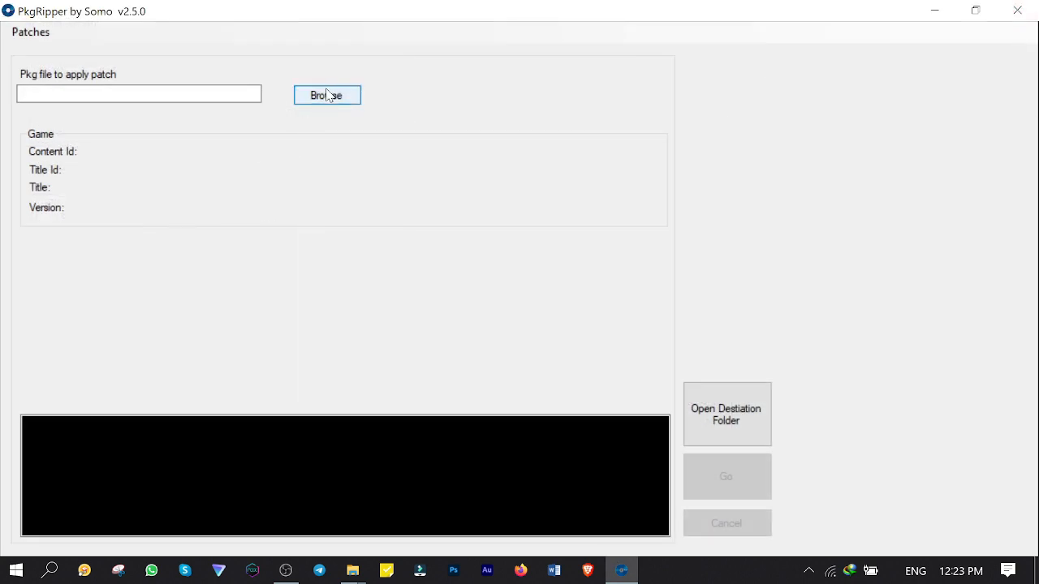
Step: Apply the REQUIRES UPDATE 01.51 duplicated-content patch to E:\DAYS GONE\BASE.pkg, accepting the version warning
click(326, 94)
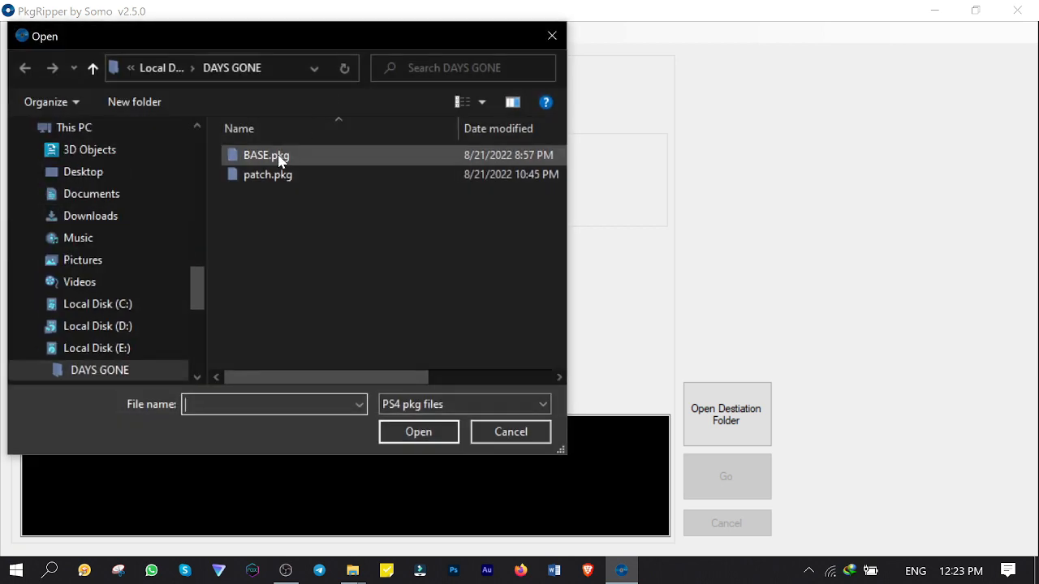
double_click(267, 154)
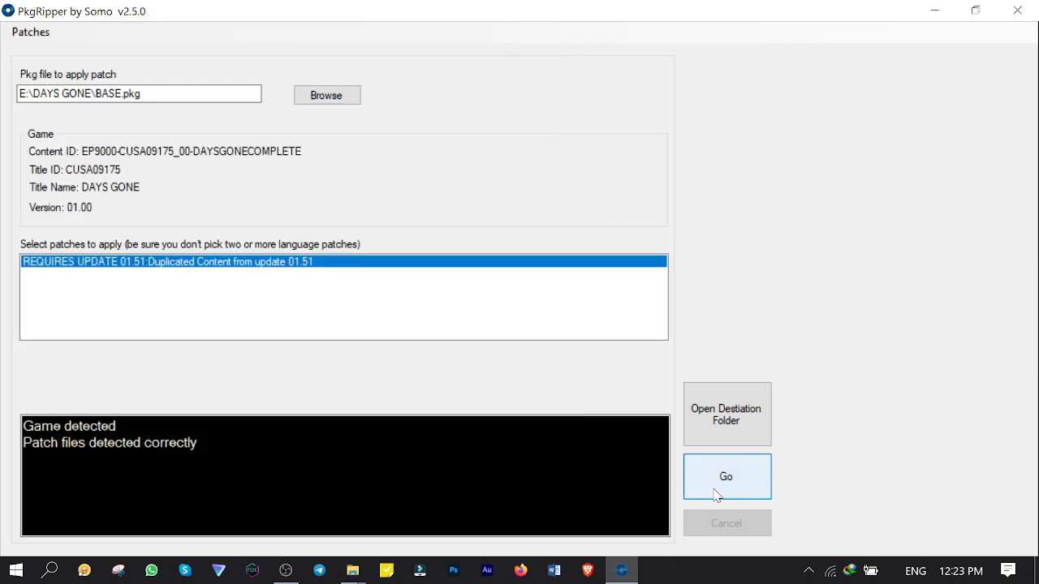
click(726, 477)
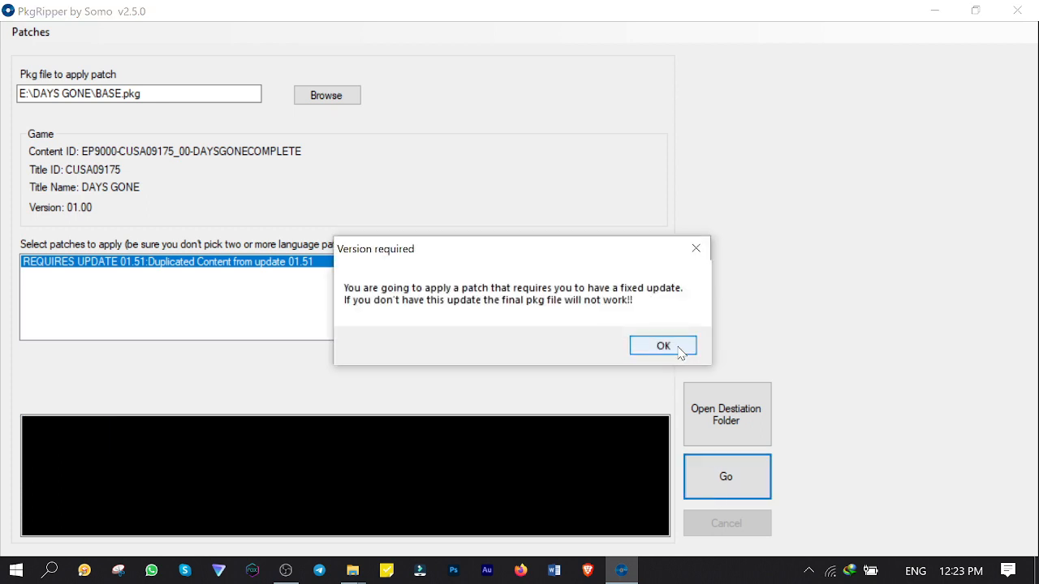
click(662, 344)
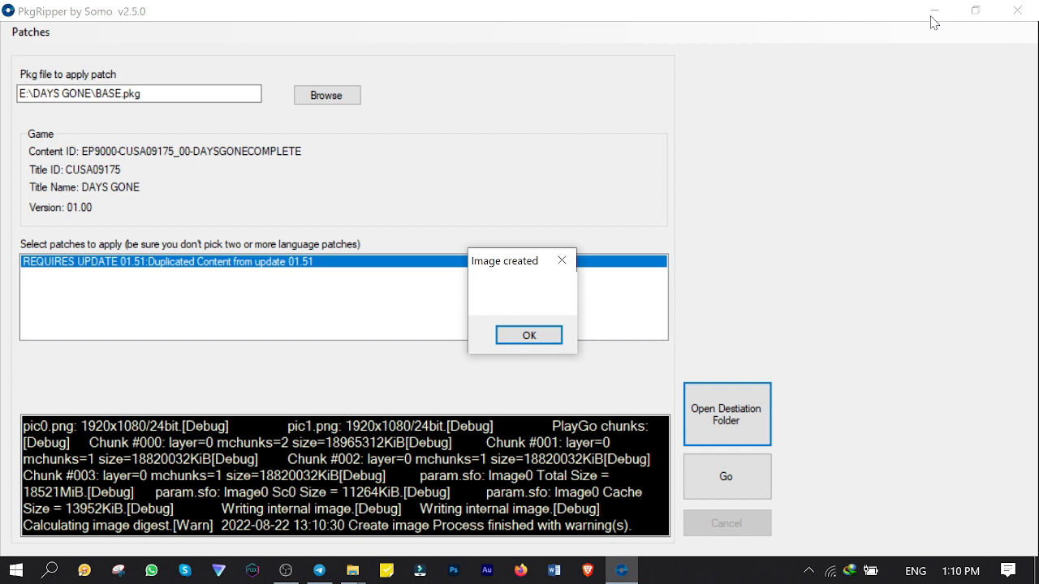
mouse_move(591, 311)
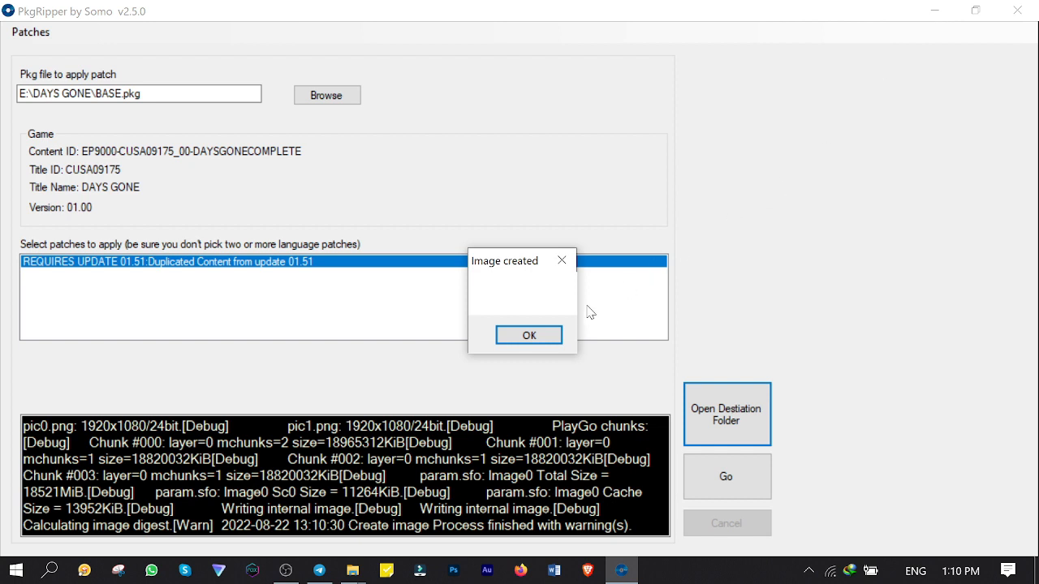
Step: Confirm base-compressed.pkg in the output destination folder and close Explorer
click(529, 334)
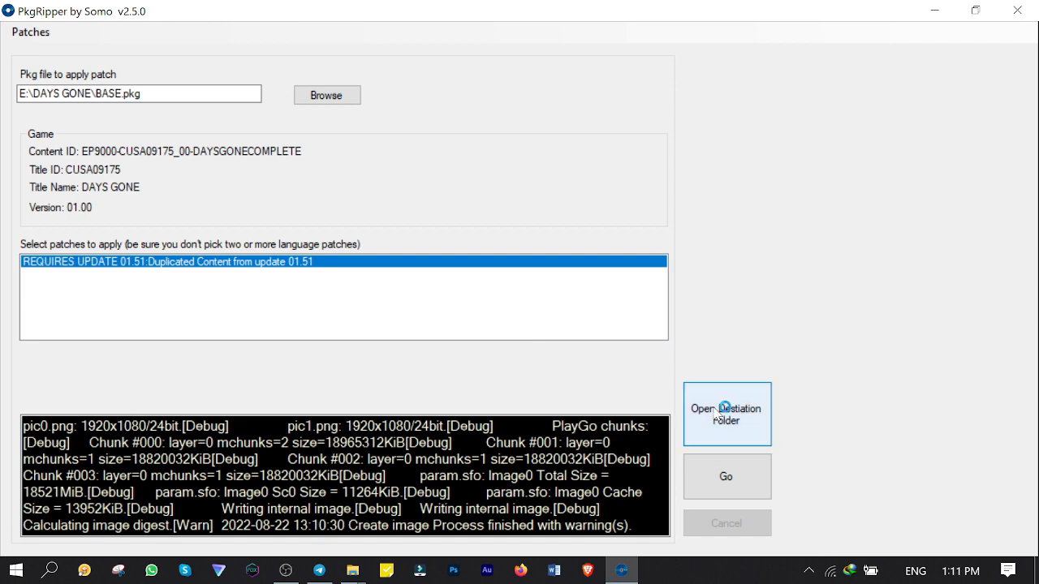
click(725, 414)
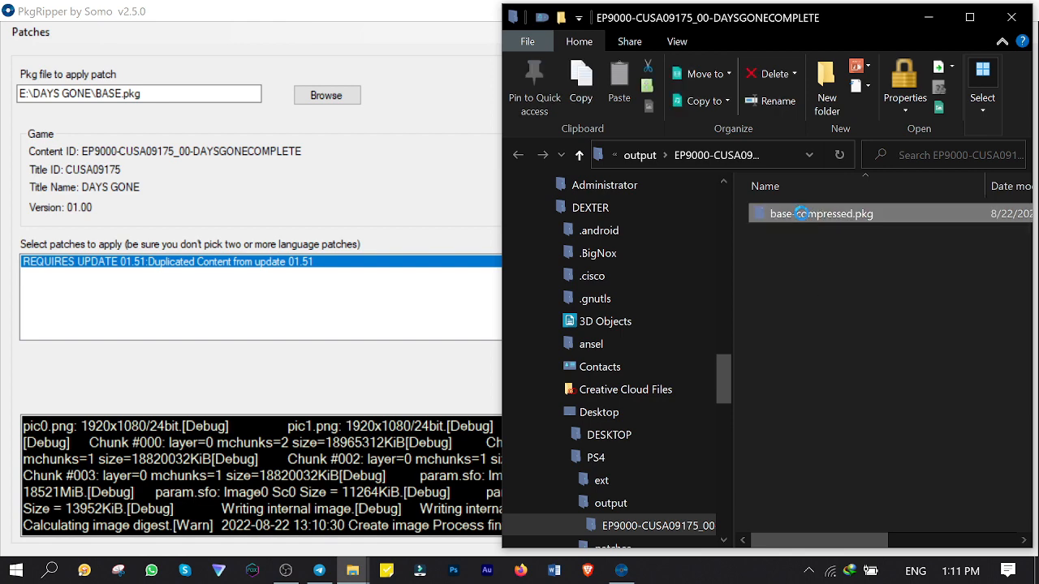
scroll(down, 3)
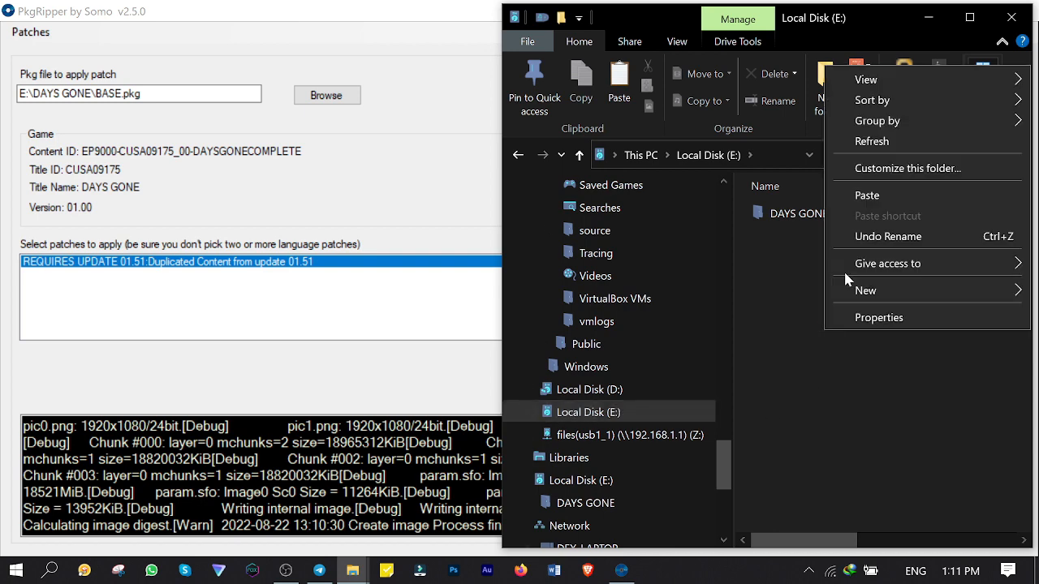
click(867, 194)
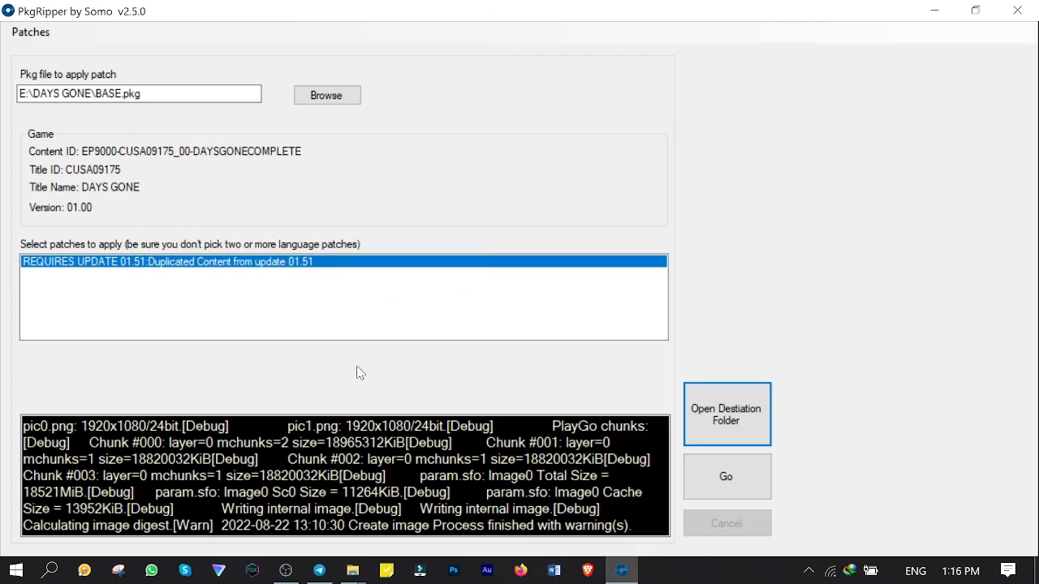
mouse_move(89, 129)
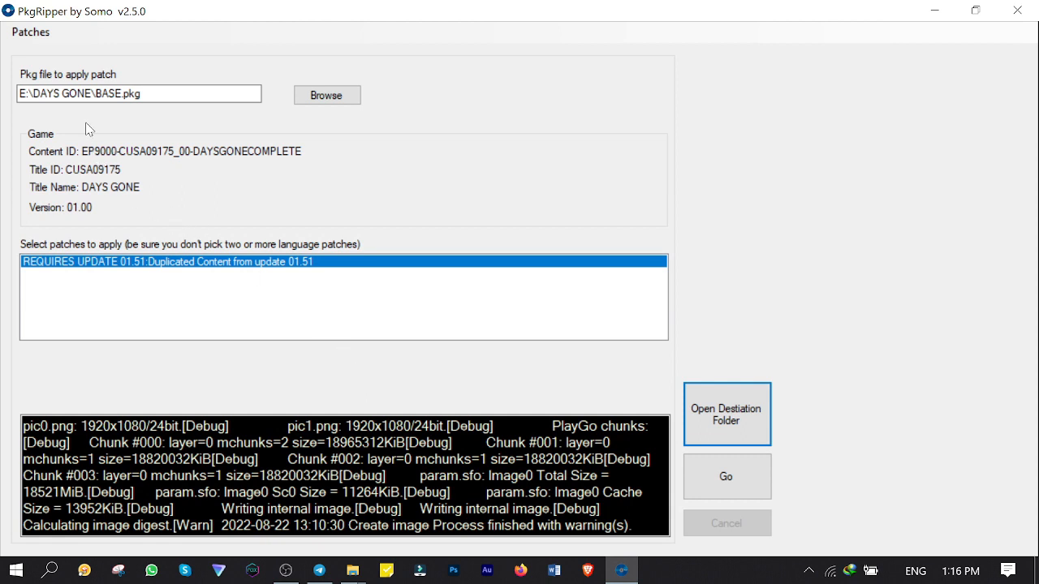
Step: Load E:\patch.pkg into a new Patch Creator and expand its Sc0, bendgame and btinfo folders
click(31, 32)
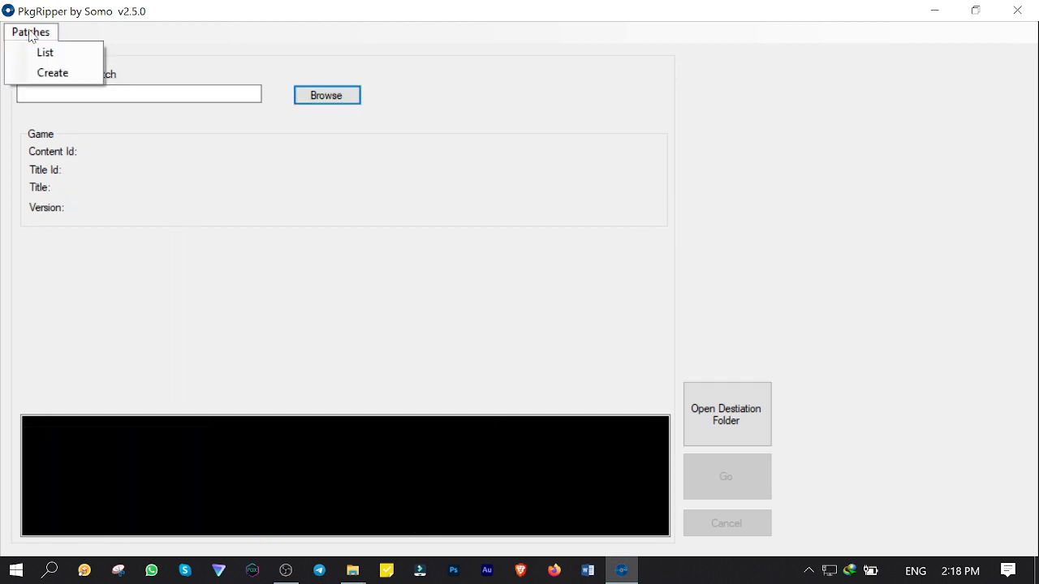
click(52, 71)
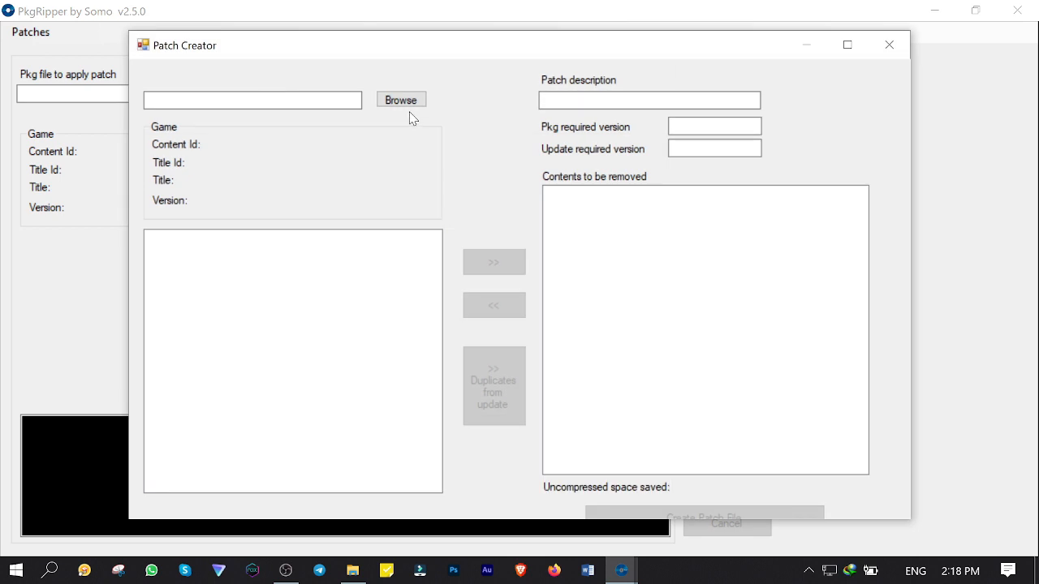
click(399, 99)
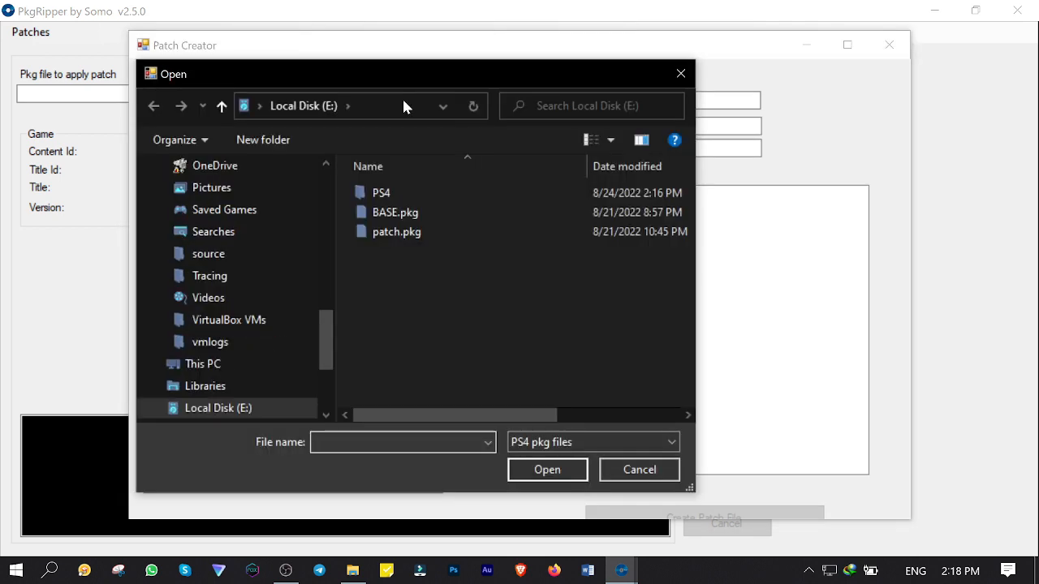
click(396, 231)
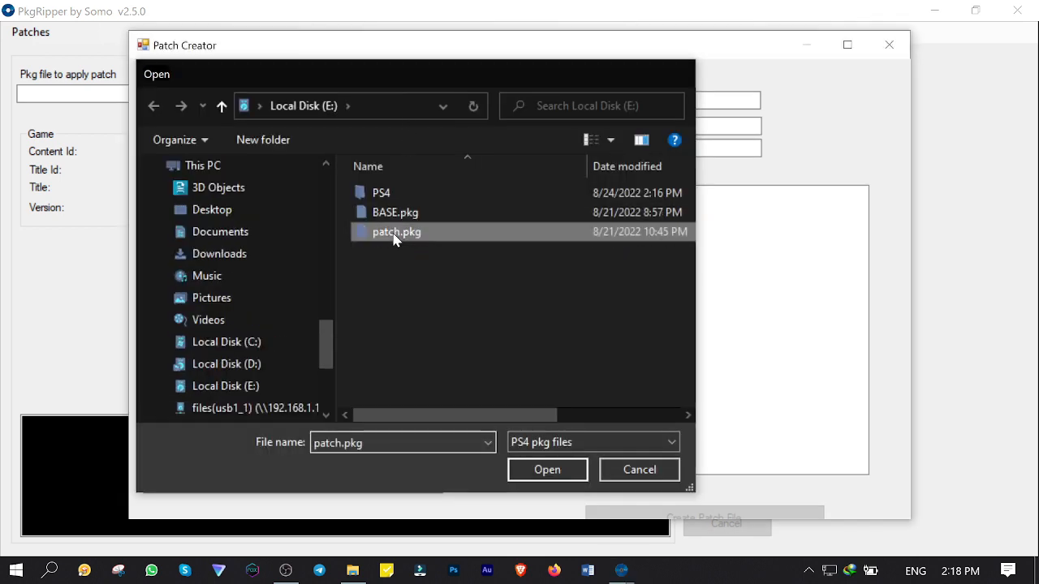
click(547, 469)
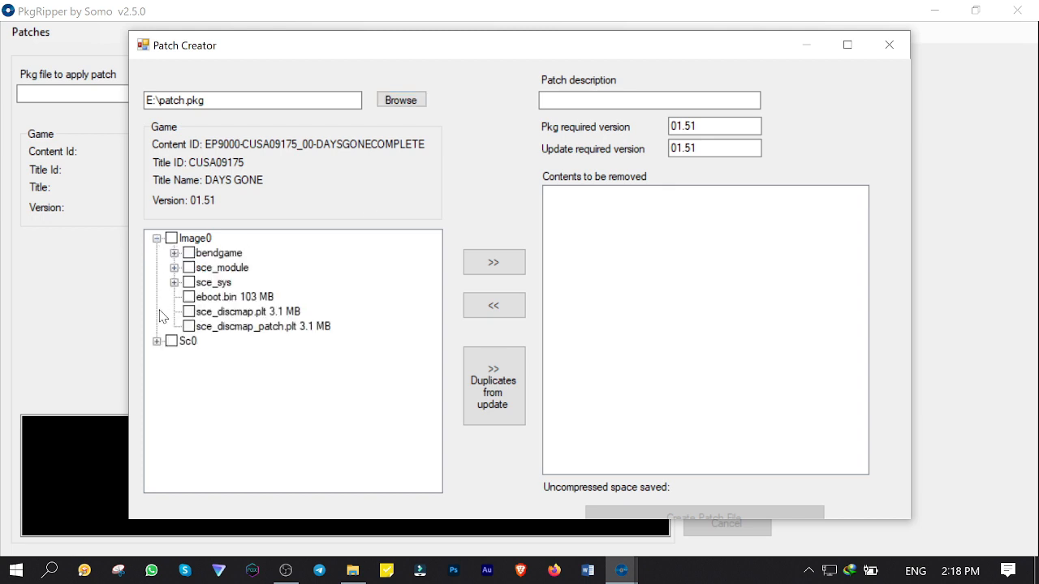
click(156, 341)
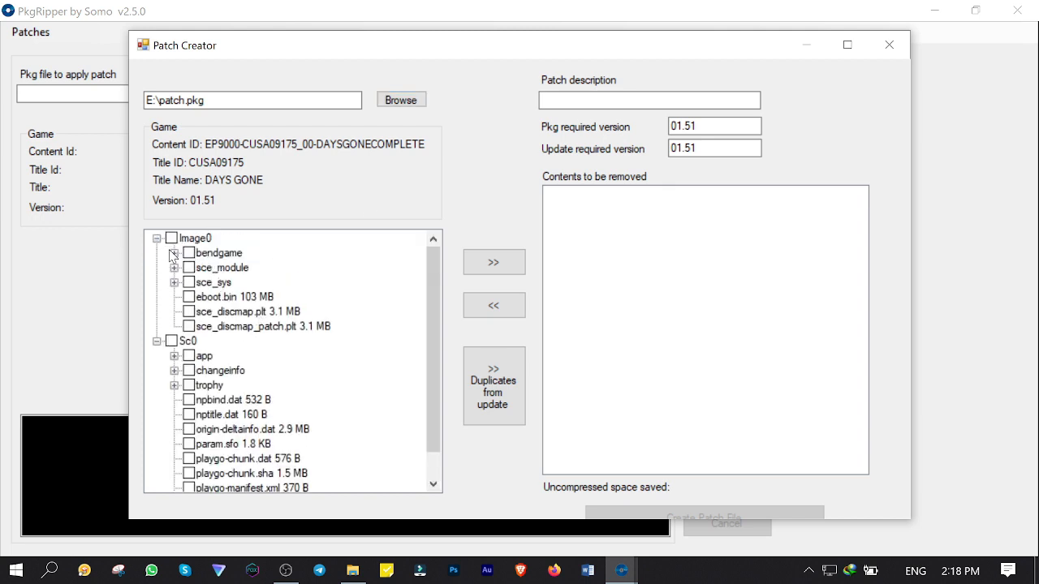
click(174, 254)
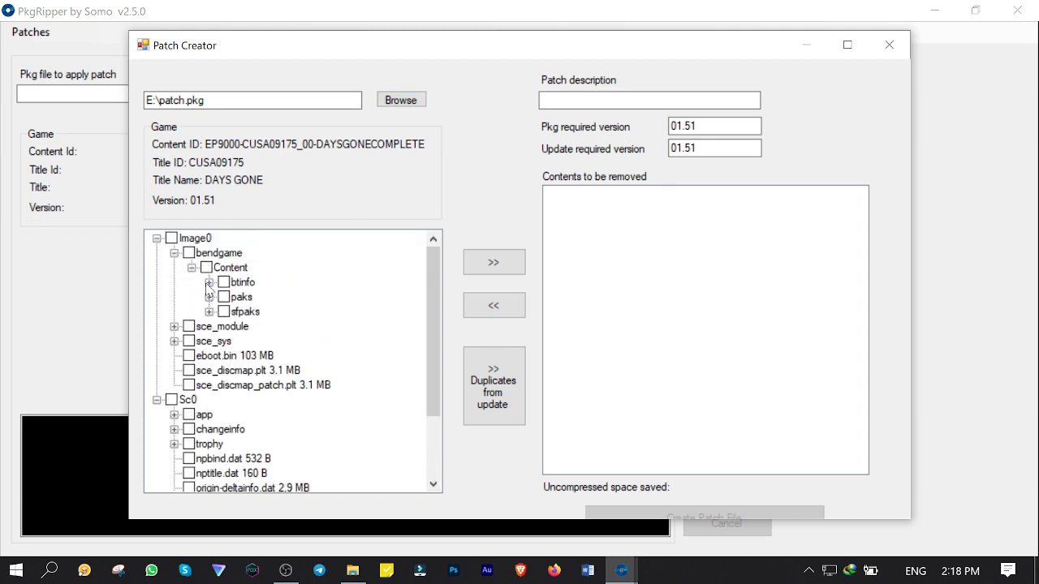
click(209, 282)
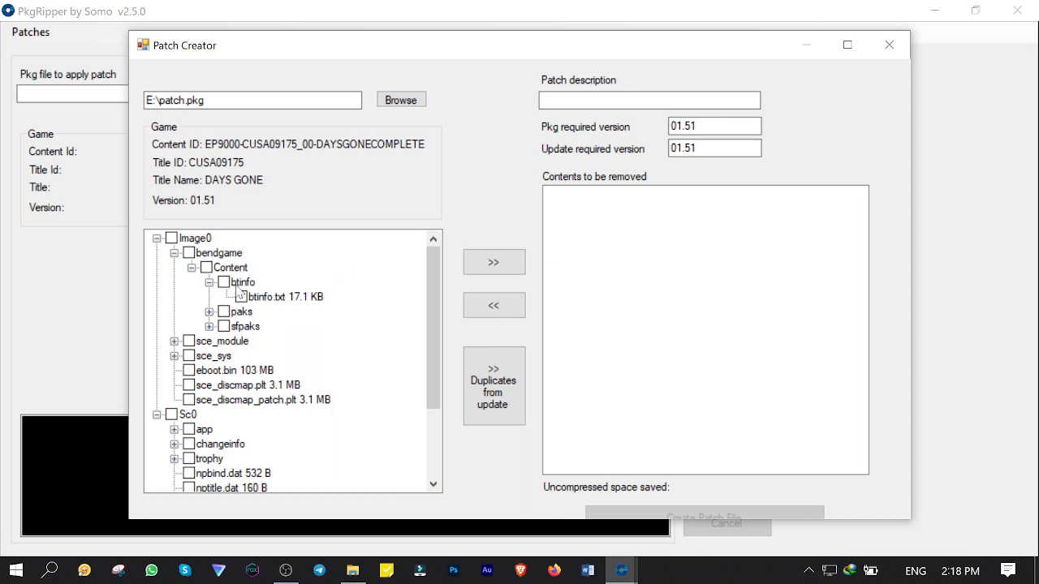
Step: Name the patch UPDATE-COMPRESSED and add it to the patches directory
text(UPDATE-COMPRES)
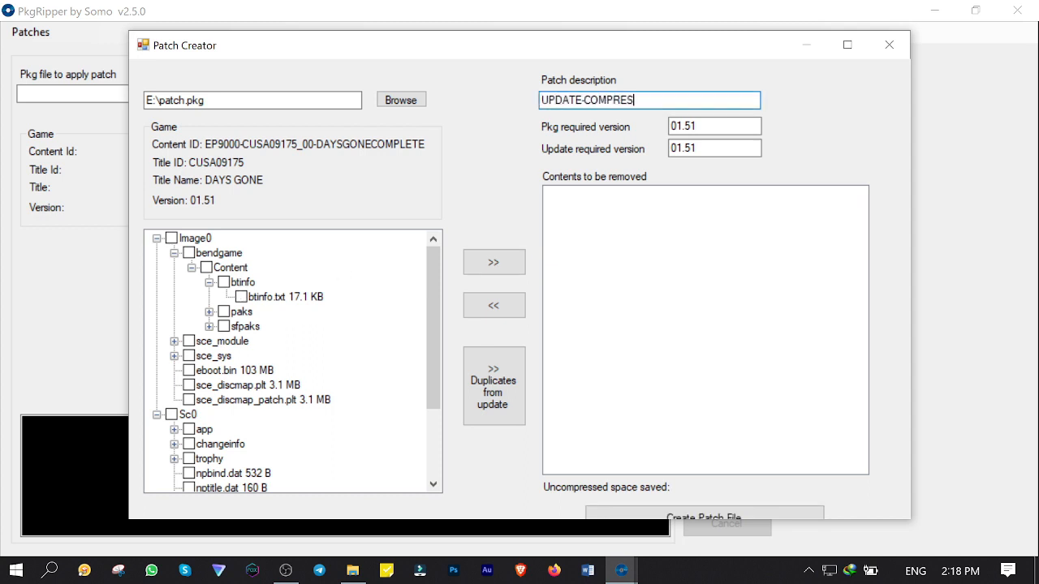
click(847, 46)
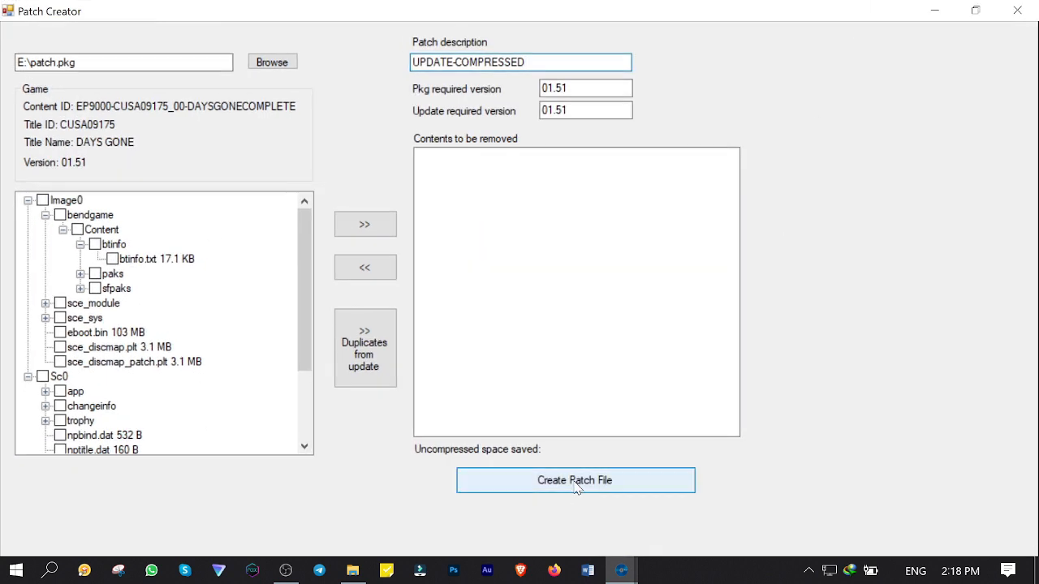
click(575, 481)
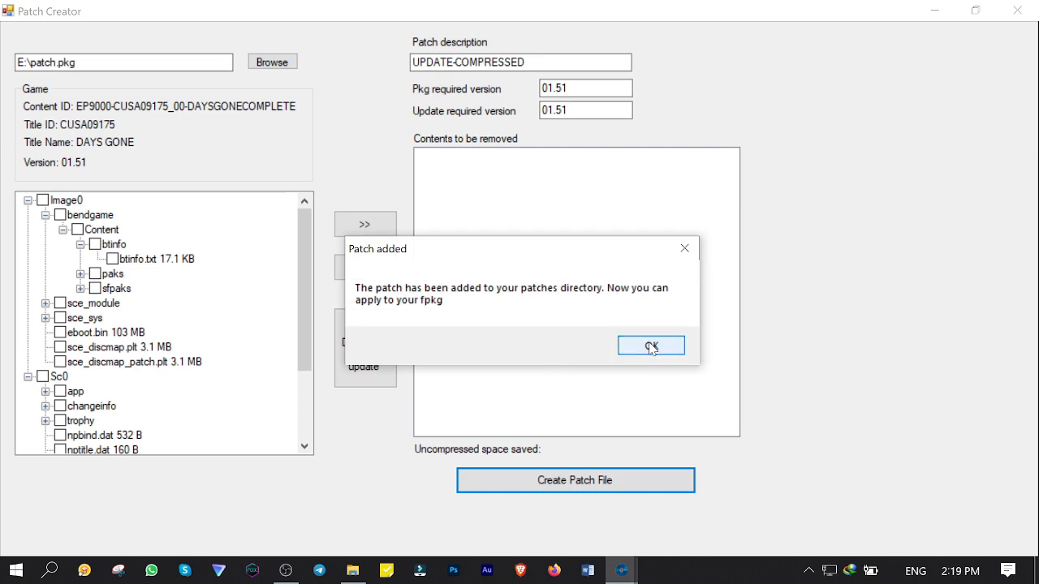
click(649, 344)
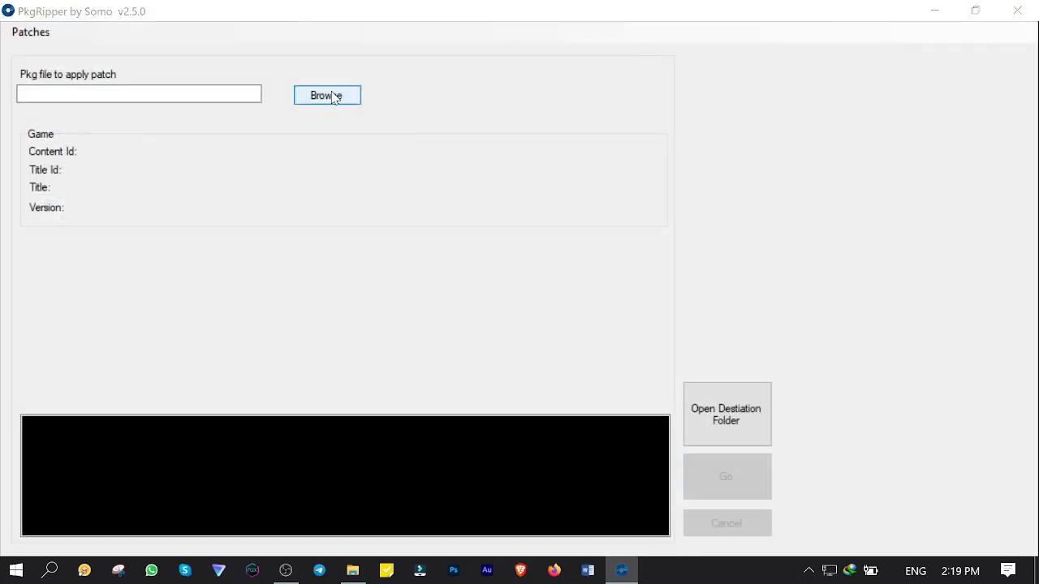
Step: Load E:\DAYS GONE\patch.pkg, choose the REQUIRES UPDATE 01.00 patch and set E:\base-compressed.pkg as the base package
click(326, 94)
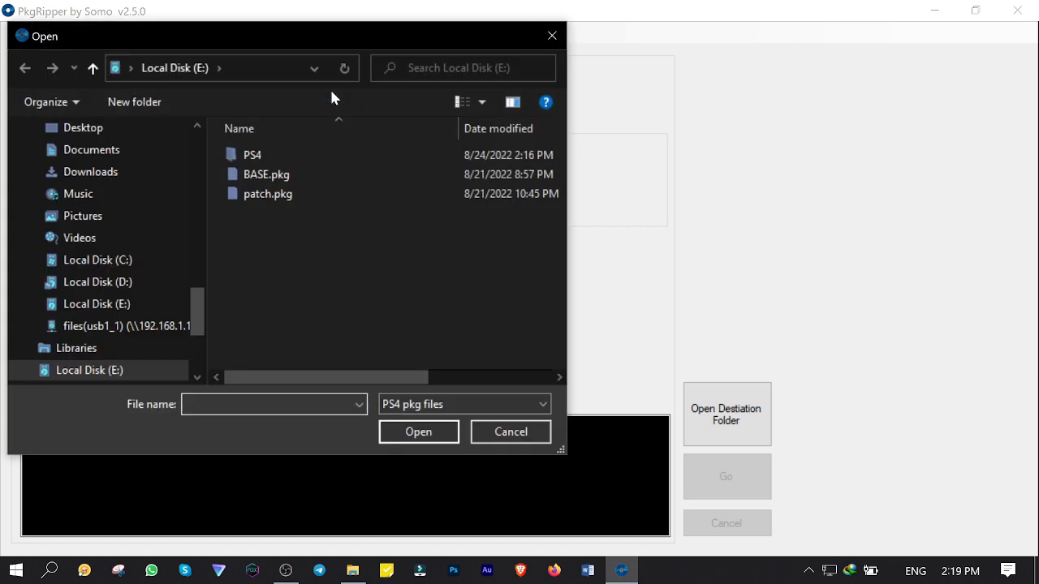
click(268, 193)
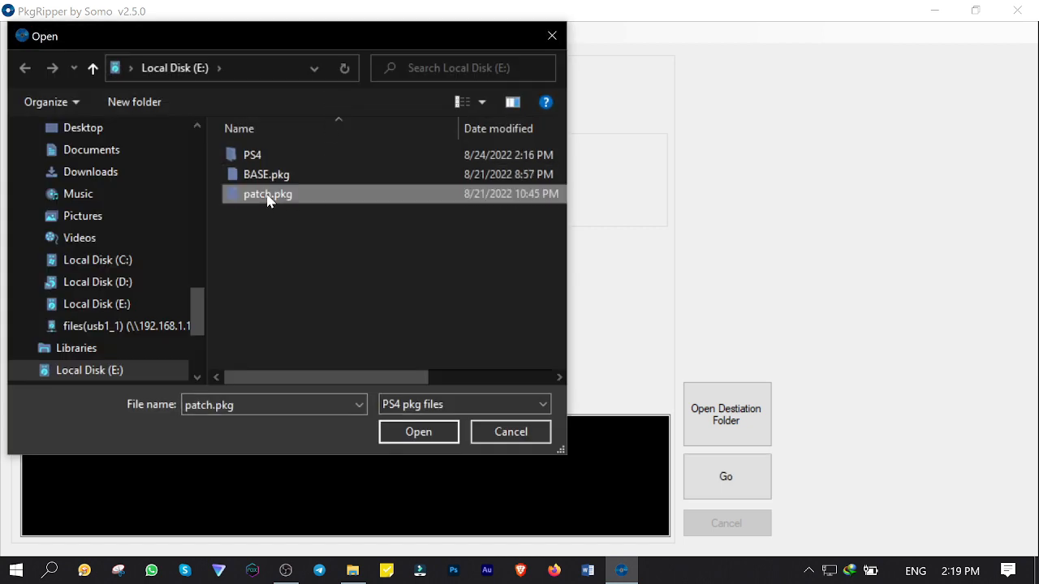
click(419, 432)
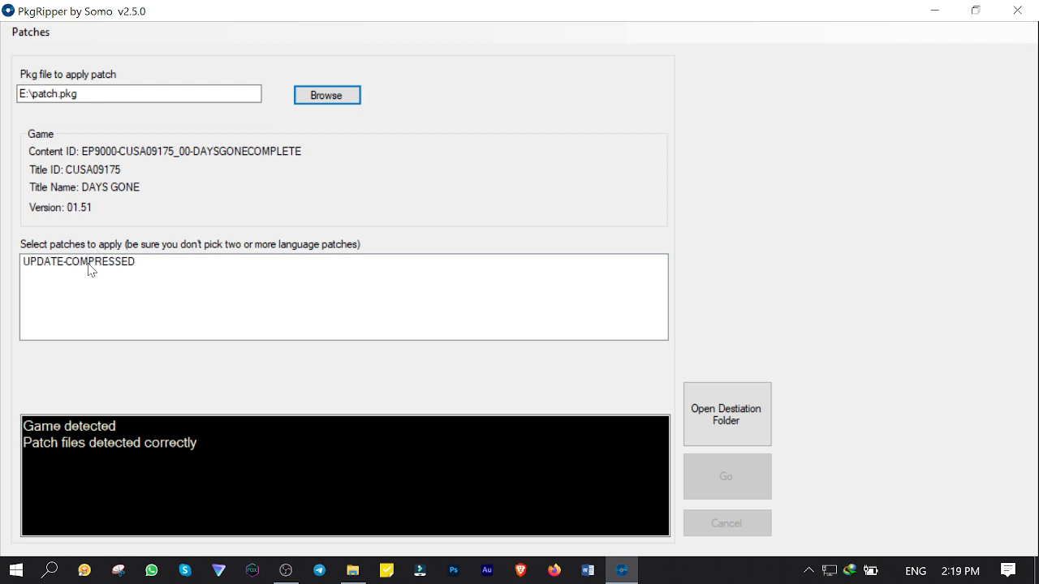
click(78, 261)
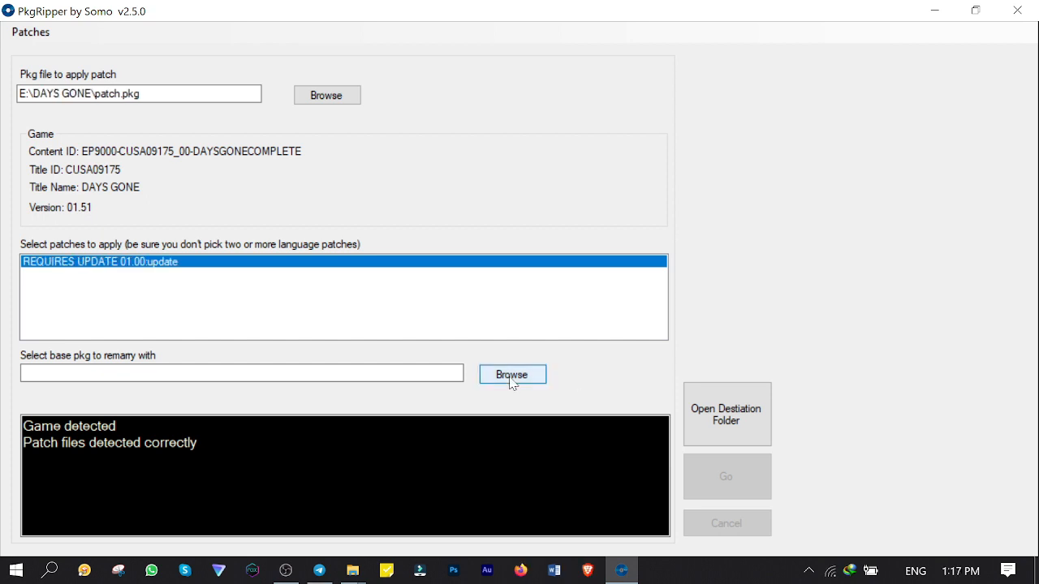
click(513, 373)
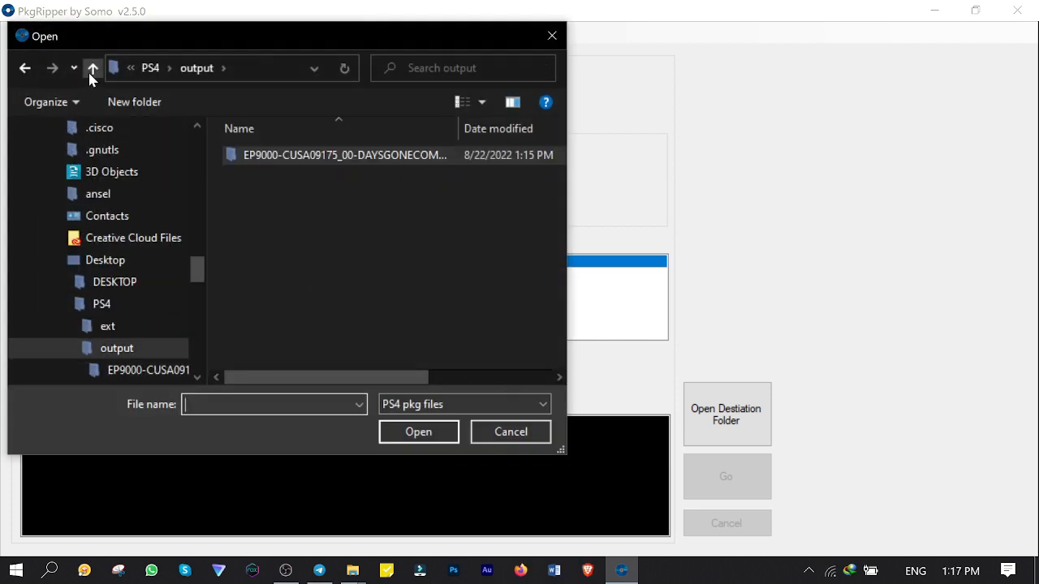
click(92, 69)
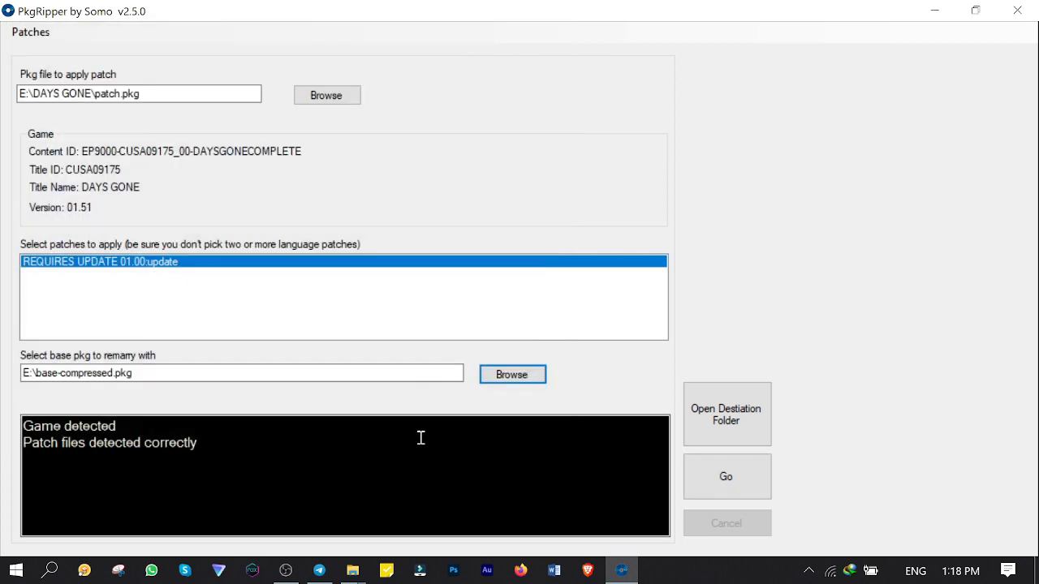
mouse_move(725, 477)
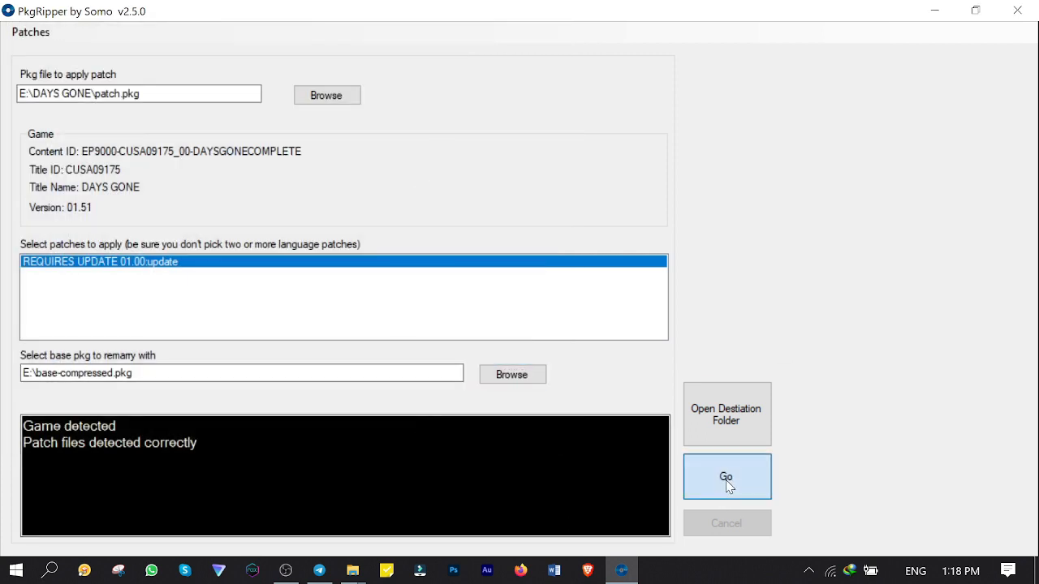
Step: Build the compressed update image (2255 MiB, created with warnings) and acknowledge completion
click(725, 477)
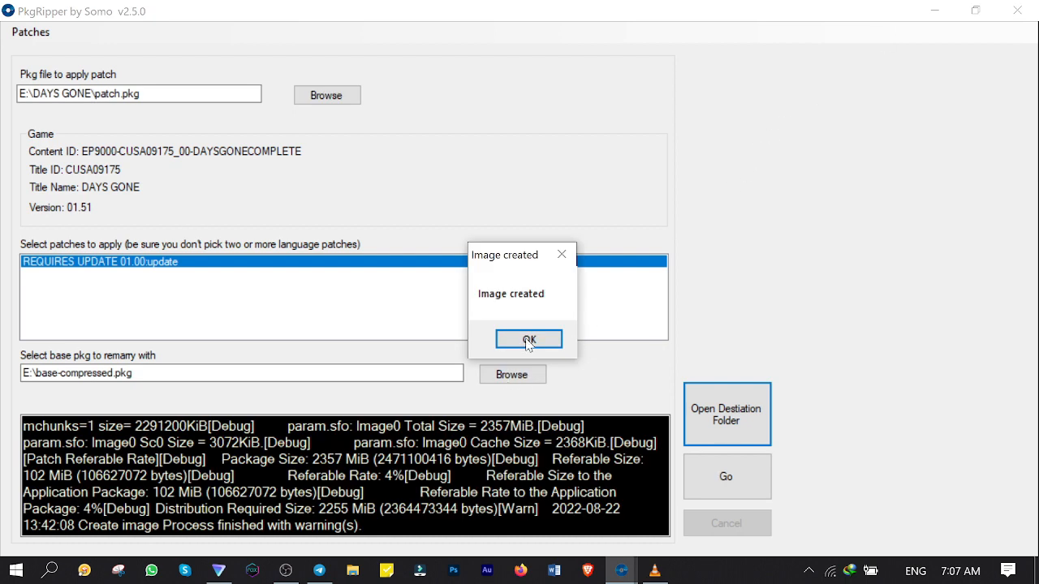
click(529, 339)
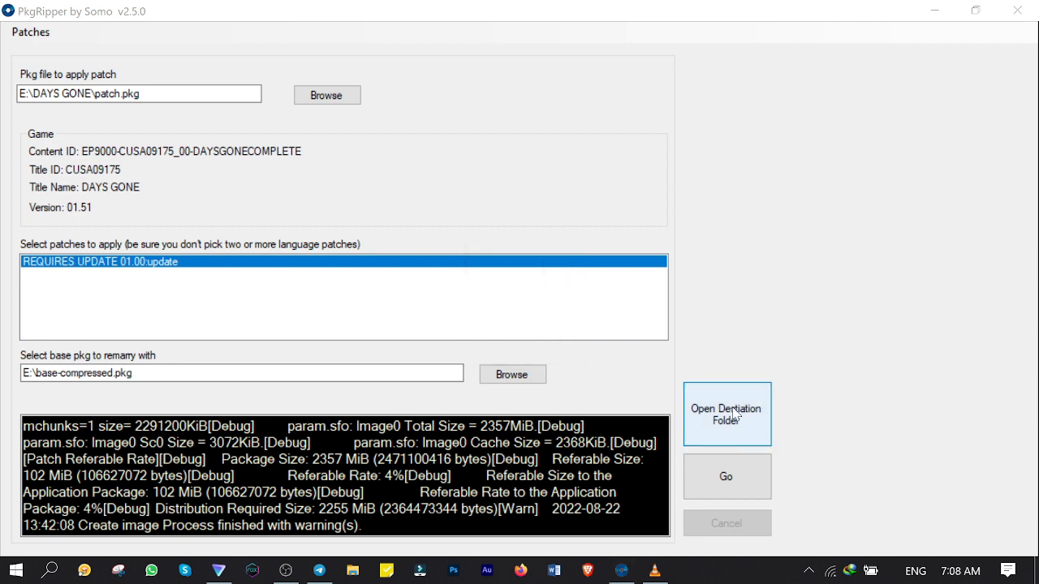
Step: Move the 2.30 GB compressed-update.pkg from the output folder onto Local Disk (E:)
click(725, 414)
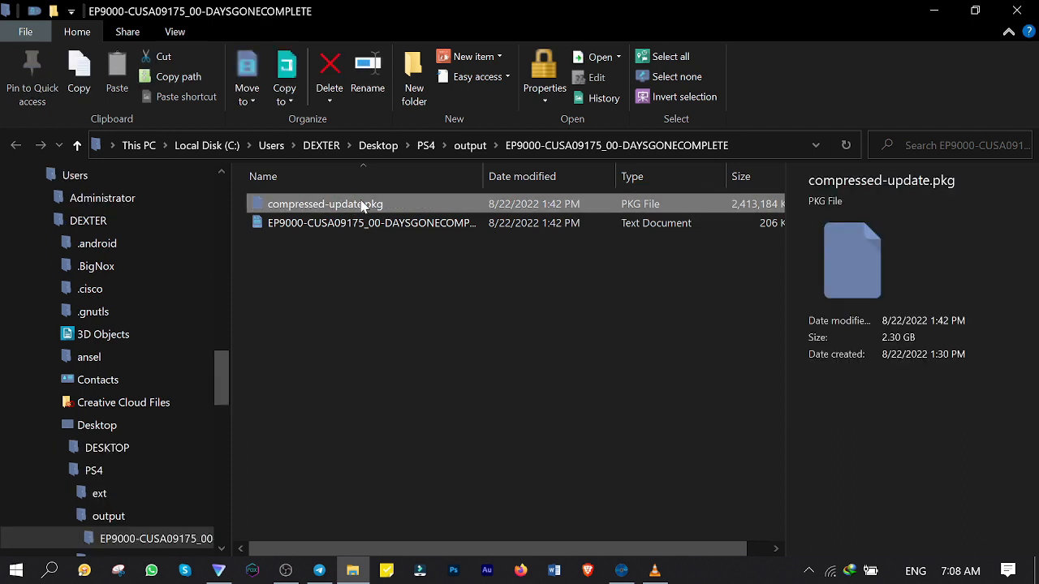
right_click(325, 204)
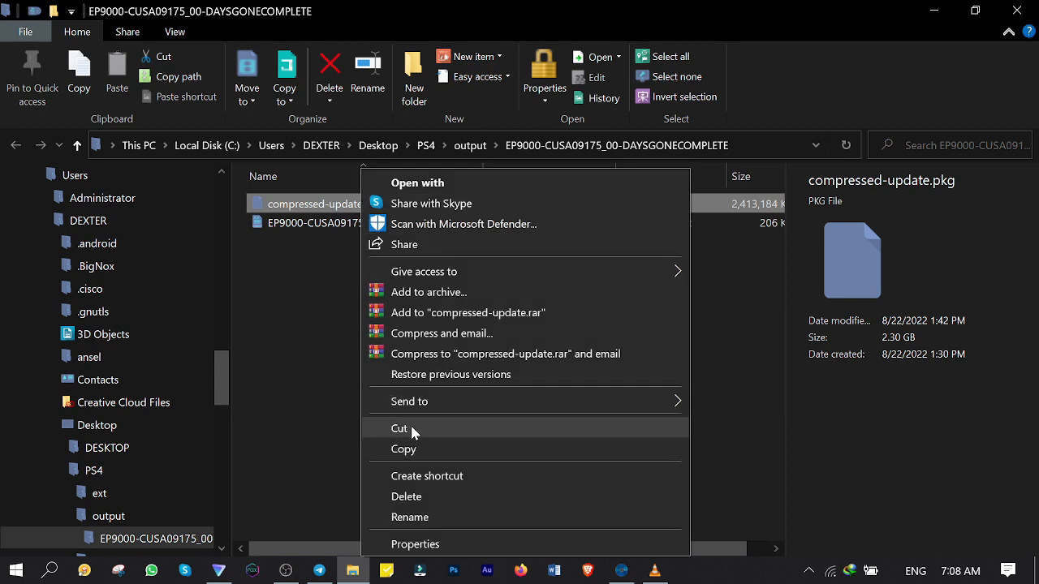
click(400, 428)
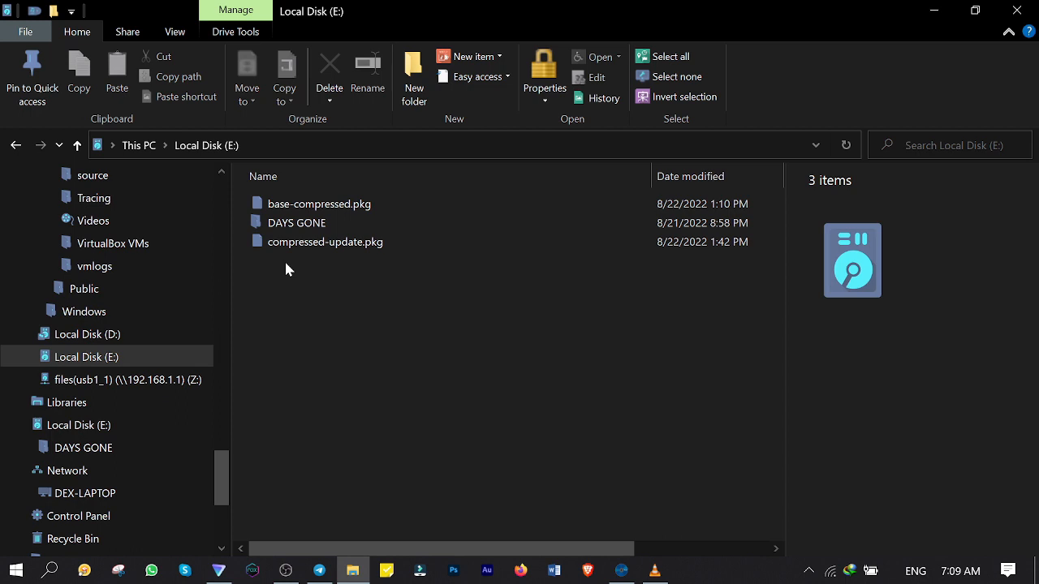
Step: Check the combined properties of base-compressed.pkg and compressed-update.pkg, totalling 20.3 GB
double_click(296, 223)
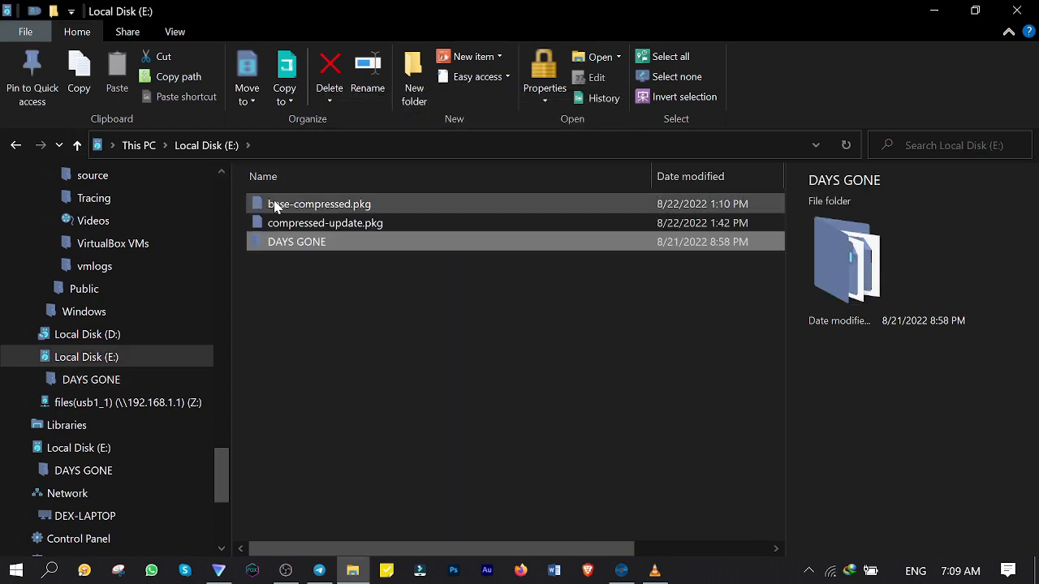
right_click(324, 222)
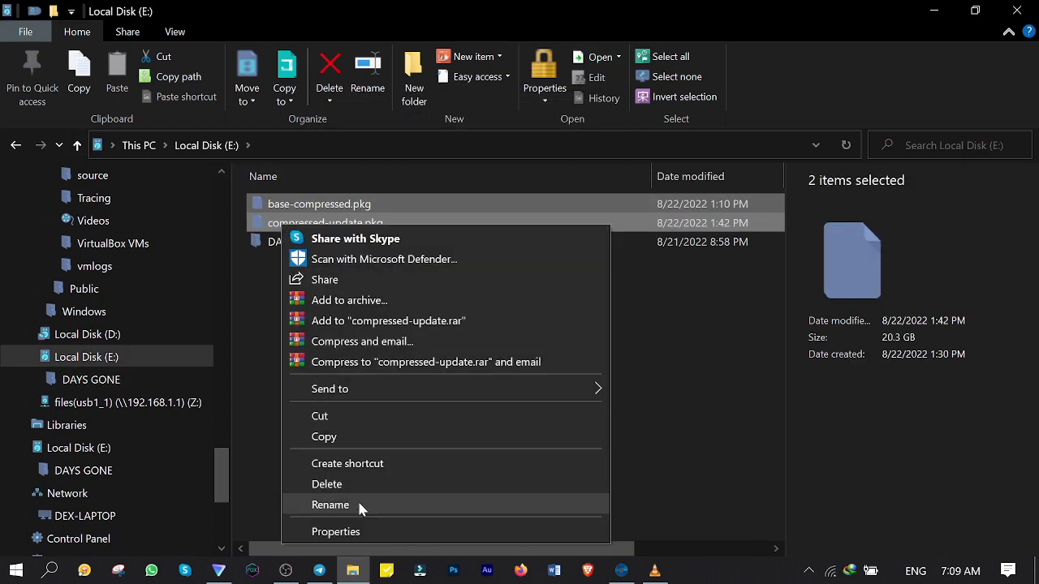
click(334, 533)
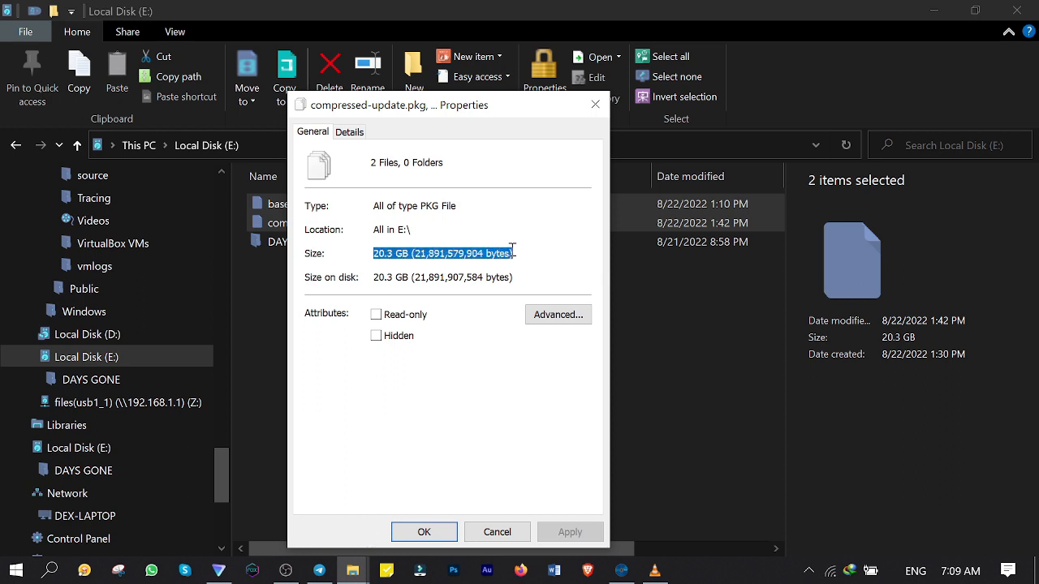
click(463, 487)
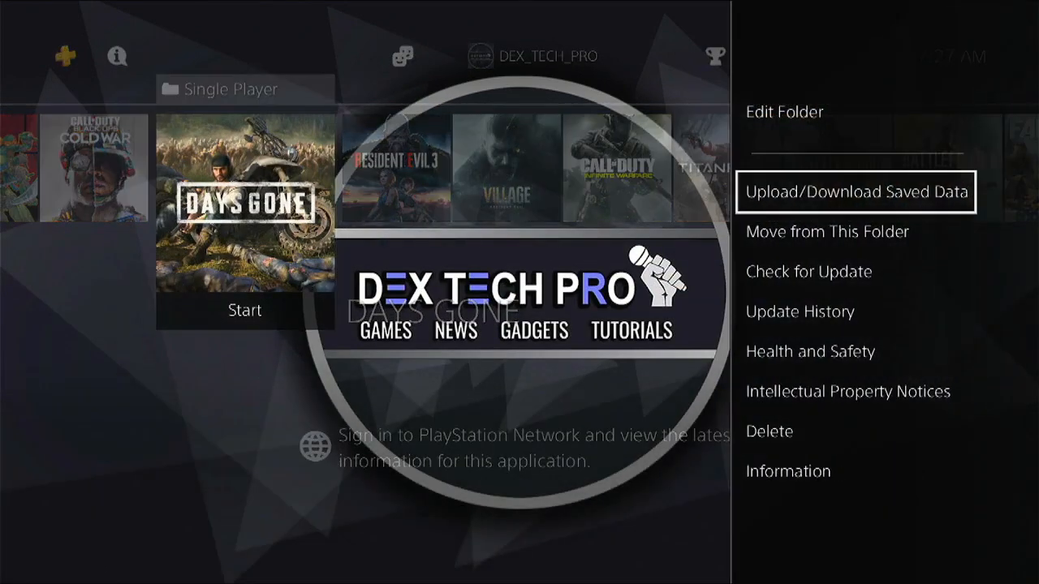
Step: Delete the previously installed Days Gone application and confirm with OK
click(787, 470)
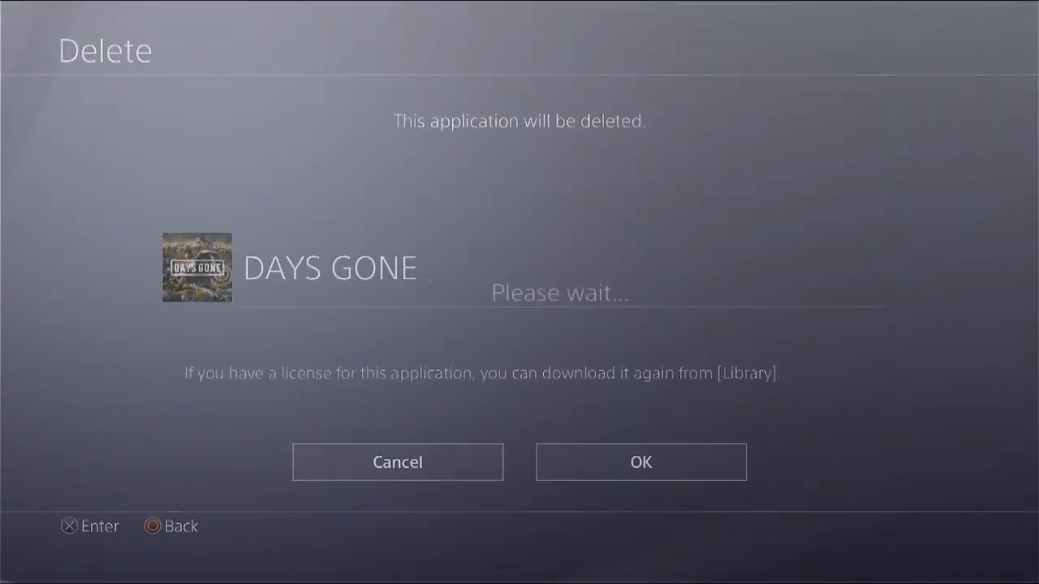
click(640, 461)
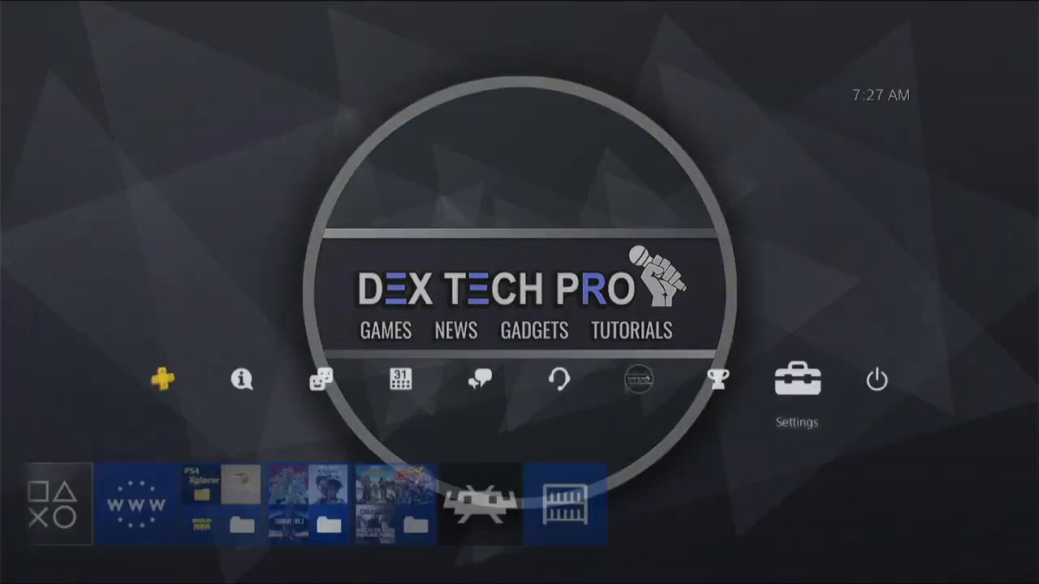
Step: Install the compressed base and update PKGs via GoldHEN's Package Installer and verify in Update History
click(795, 380)
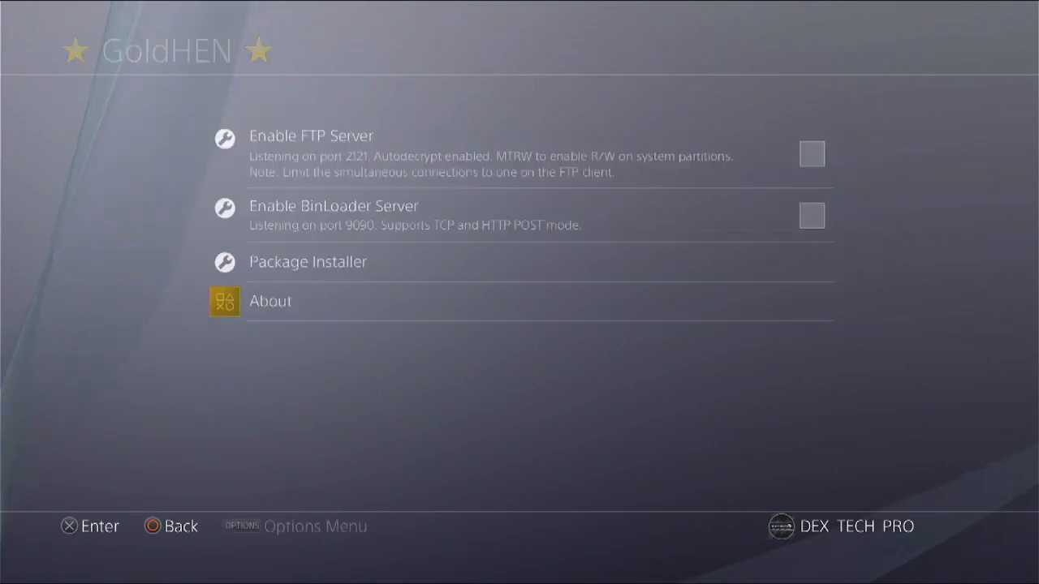
click(309, 261)
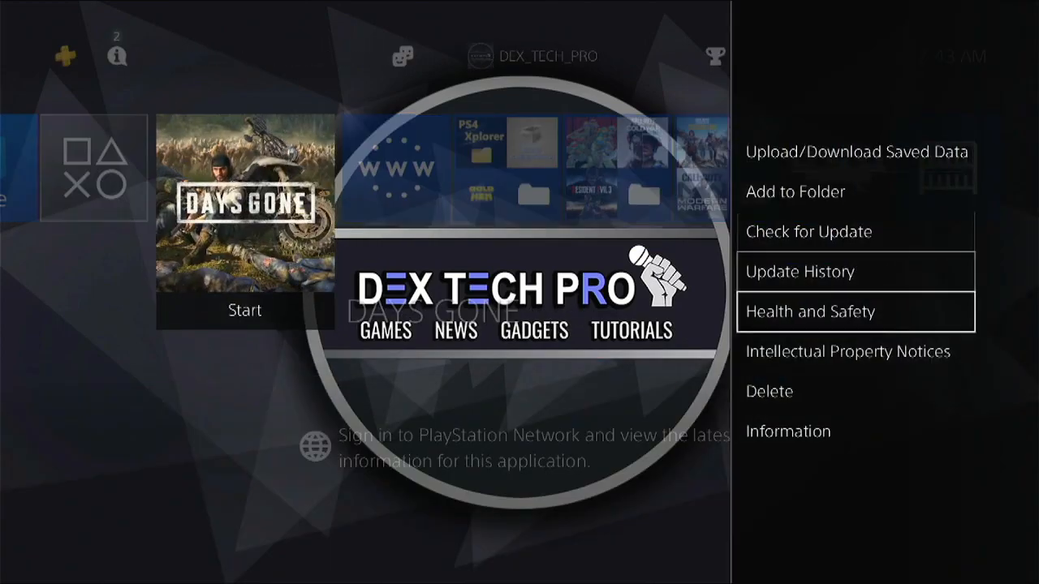
click(787, 431)
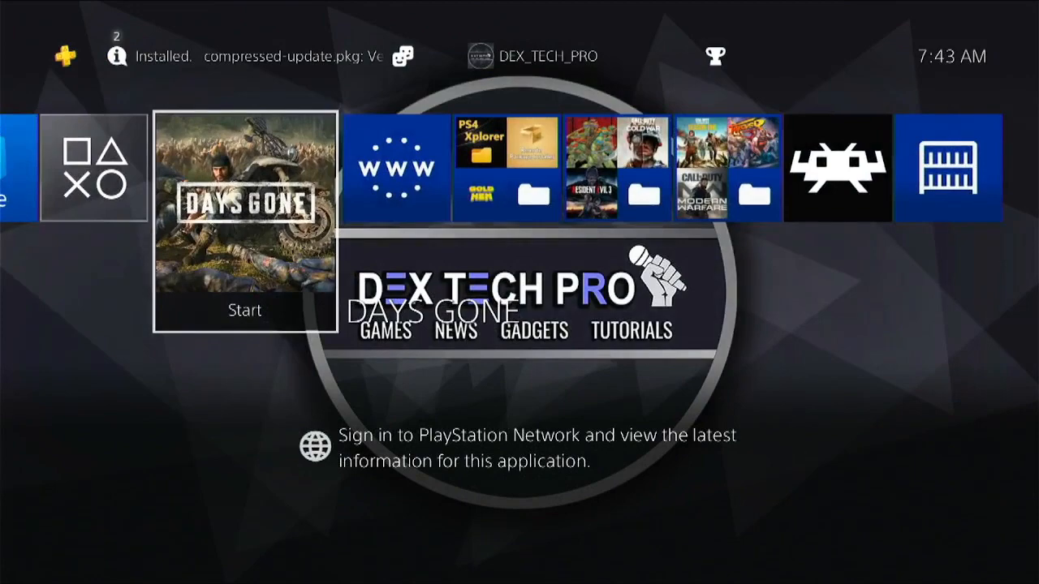
Step: Launch Days Gone from the compressed install and move the character along the dirt path
click(244, 310)
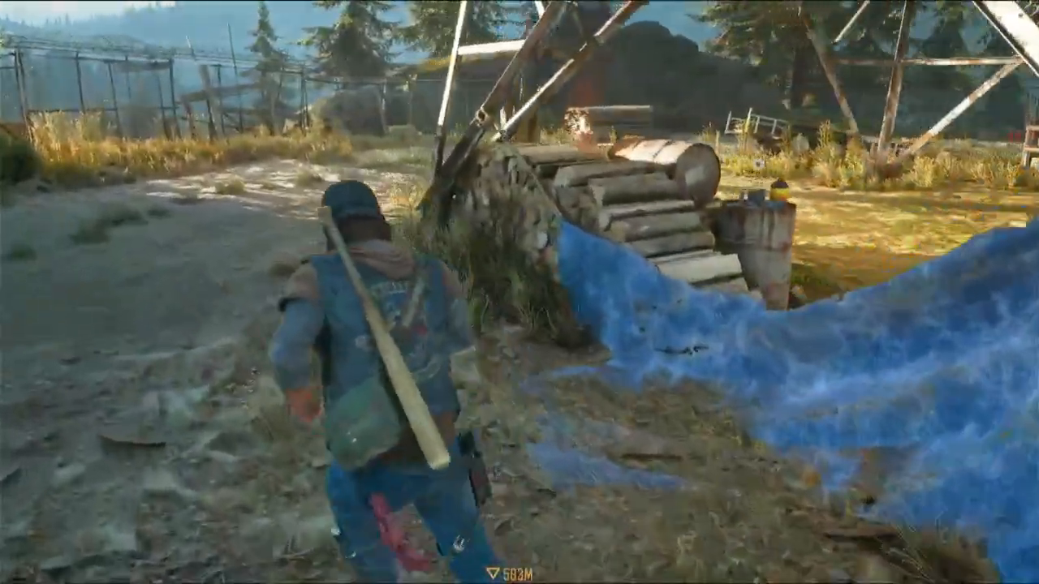
key(w)
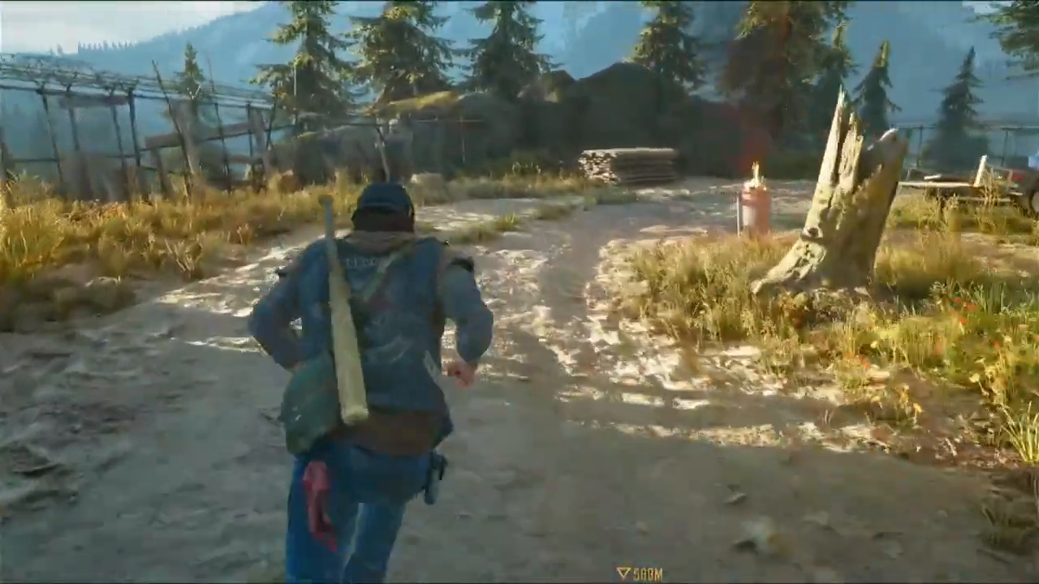